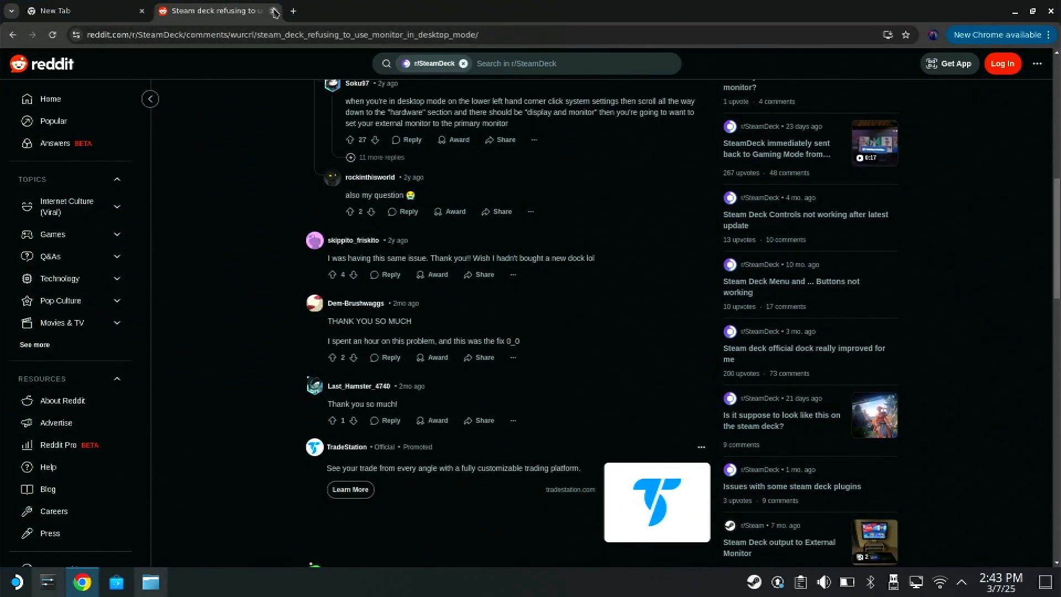
- Close the Reddit Steam Deck monitor thread and Google 'sonic unleashed 360 rom'
{"action": "left_click", "coordinate": [276, 11]}
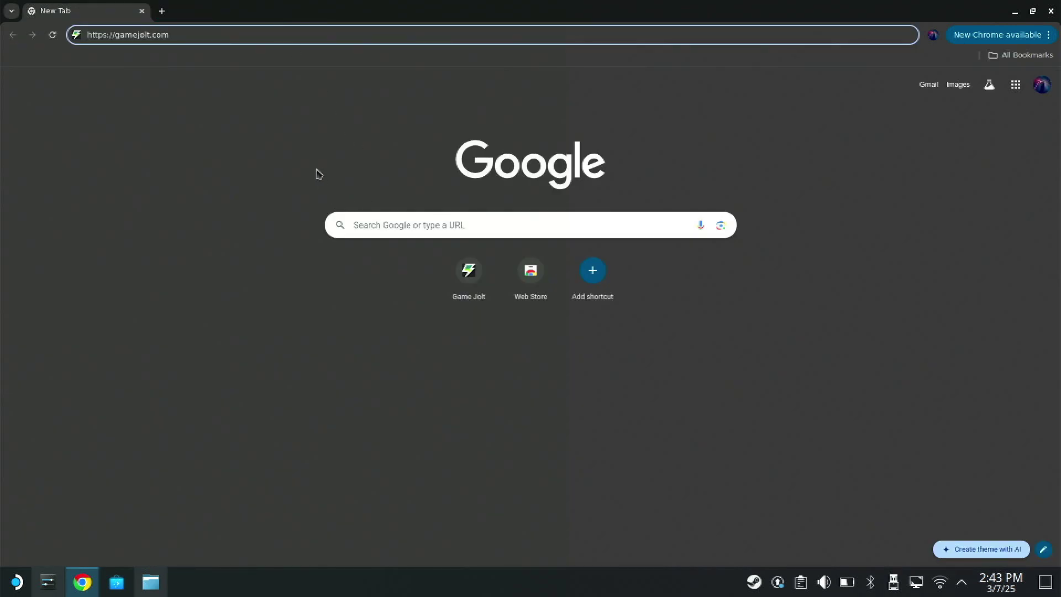
{"action": "mouse_move", "coordinate": [177, 31]}
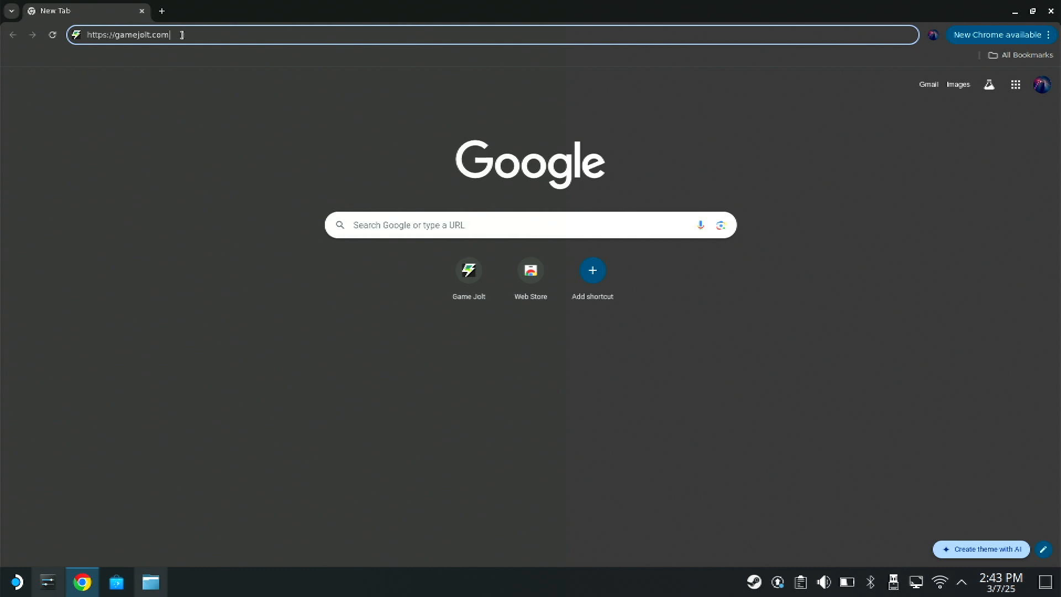
{"action": "key", "text": "ctrl+a"}
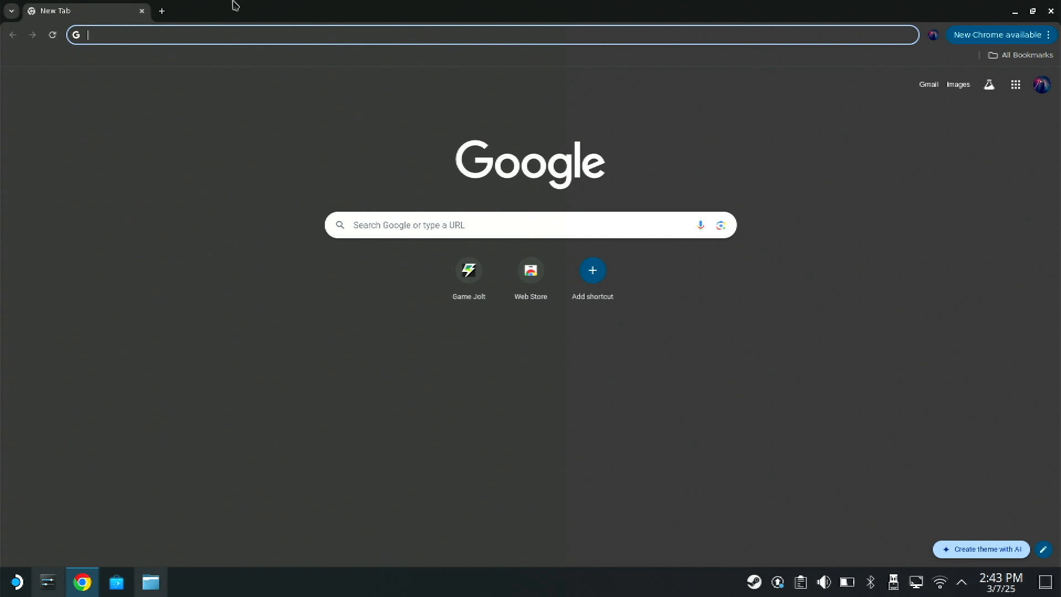
{"action": "mouse_move", "coordinate": [598, 106]}
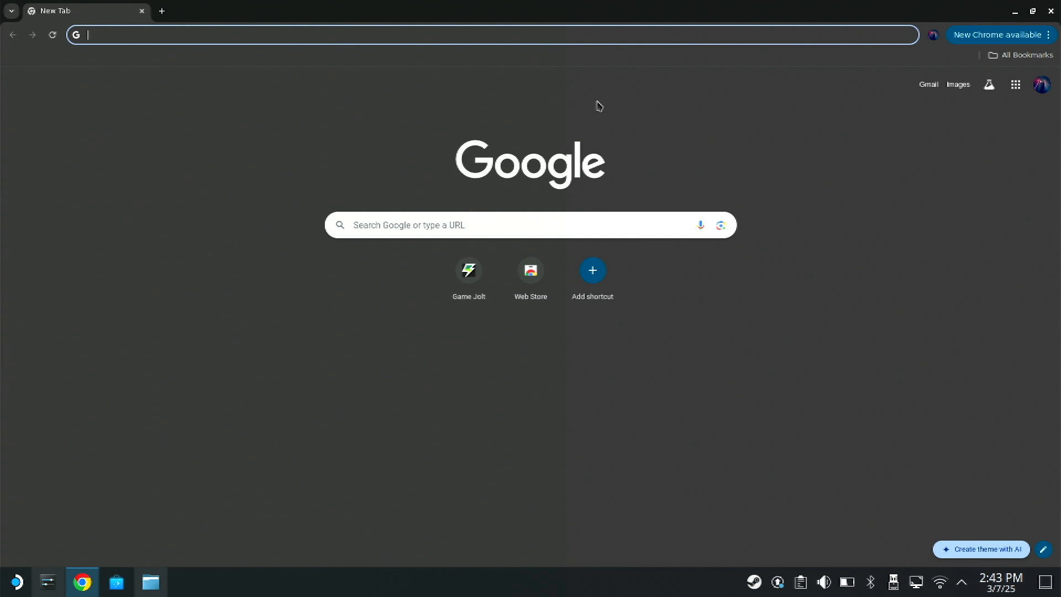
{"action": "mouse_move", "coordinate": [186, 50]}
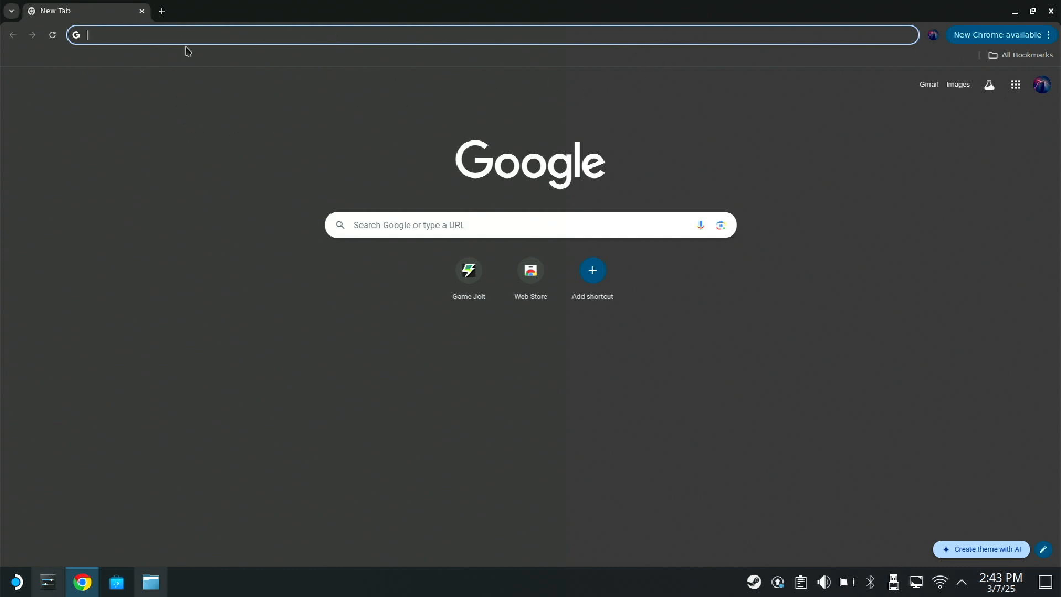
{"action": "type", "text": "sonic unleashed 360 rom"}
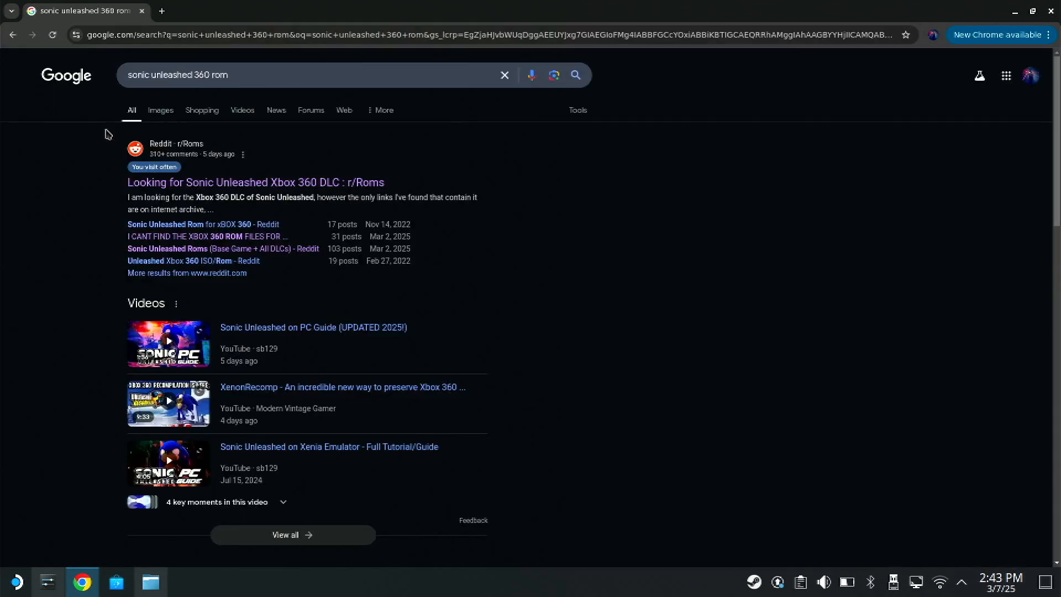
{"action": "mouse_move", "coordinate": [87, 128]}
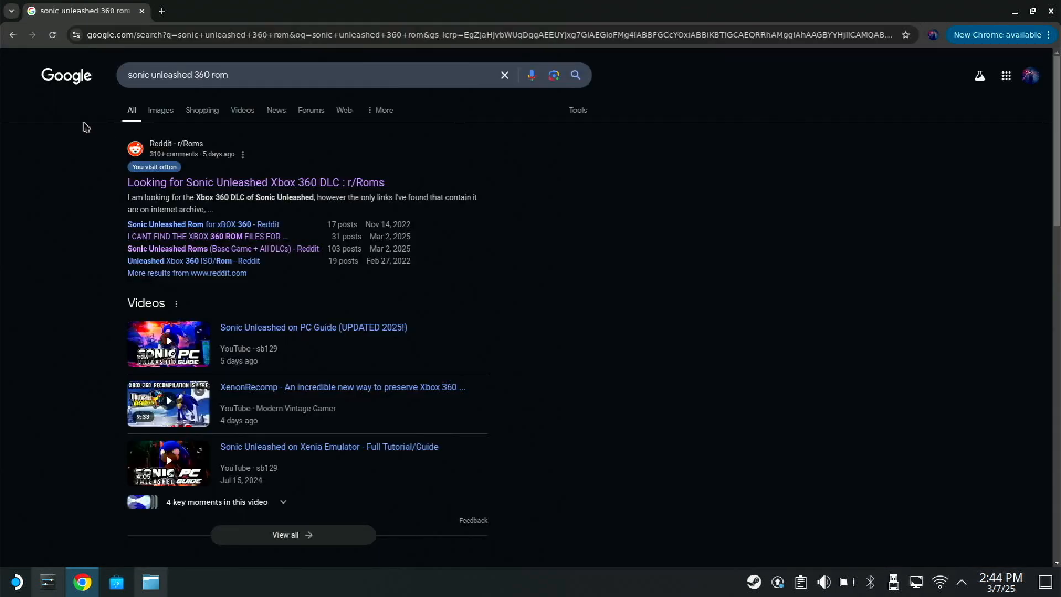
{"action": "mouse_move", "coordinate": [242, 253]}
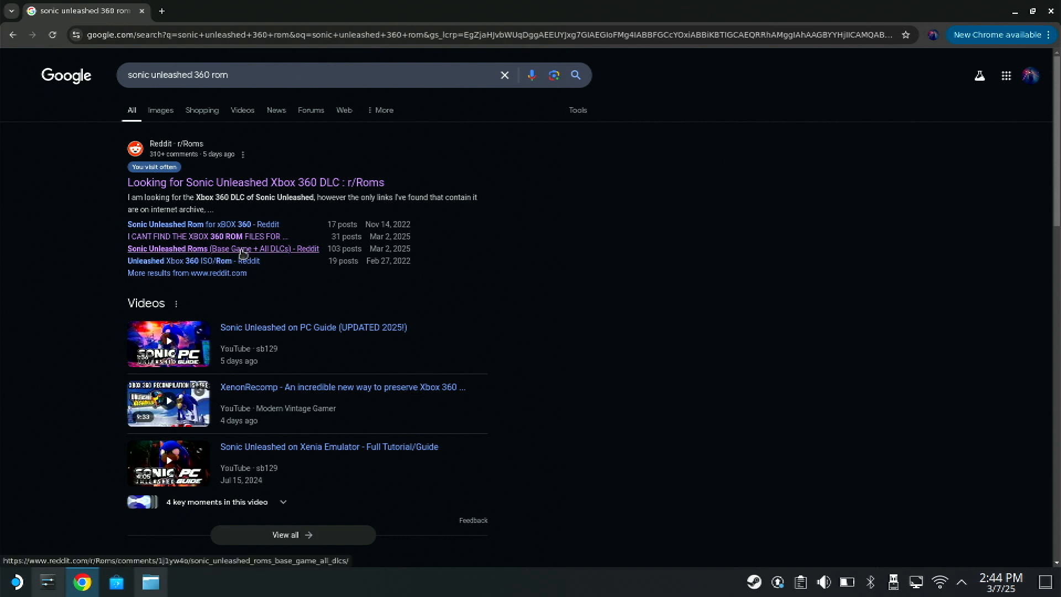
- Open the r/Roms post 'Sonic Unleashed Roms (Base Game + All DLCs)' from the results
{"action": "left_click", "coordinate": [205, 249]}
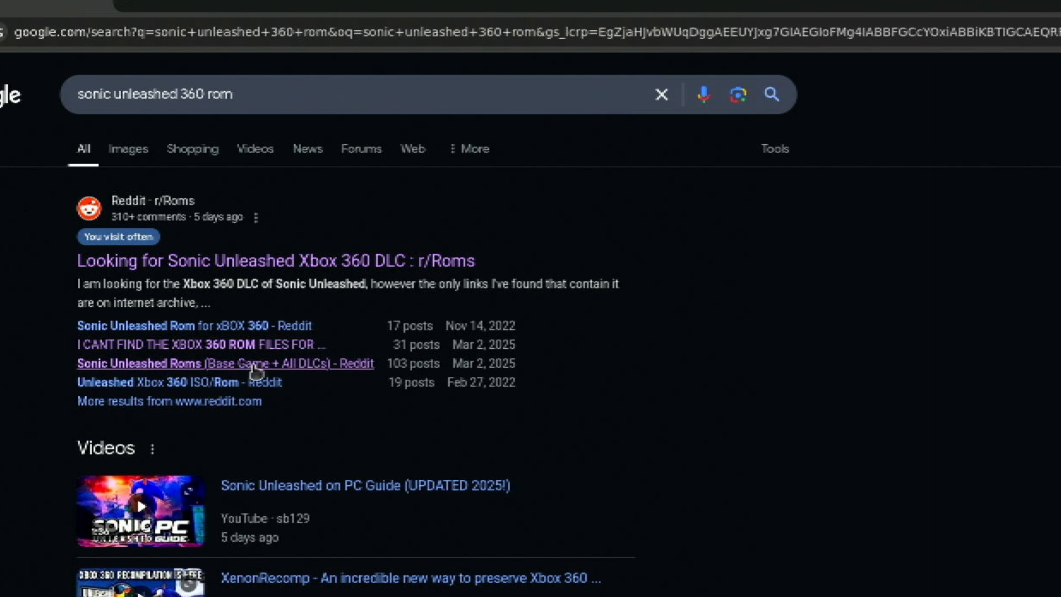
{"action": "left_click", "coordinate": [204, 364]}
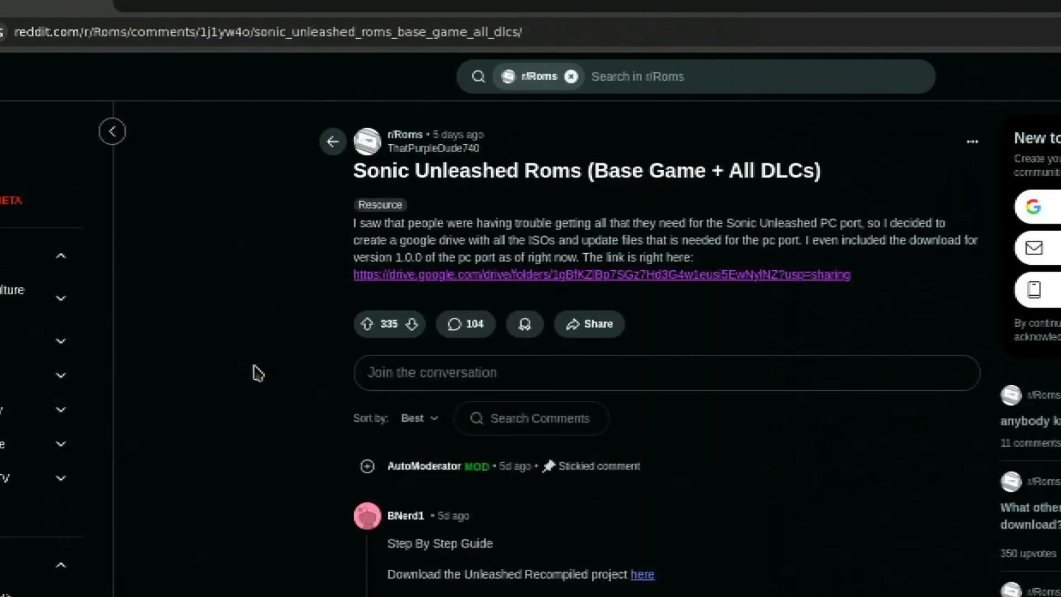
{"action": "mouse_move", "coordinate": [548, 302]}
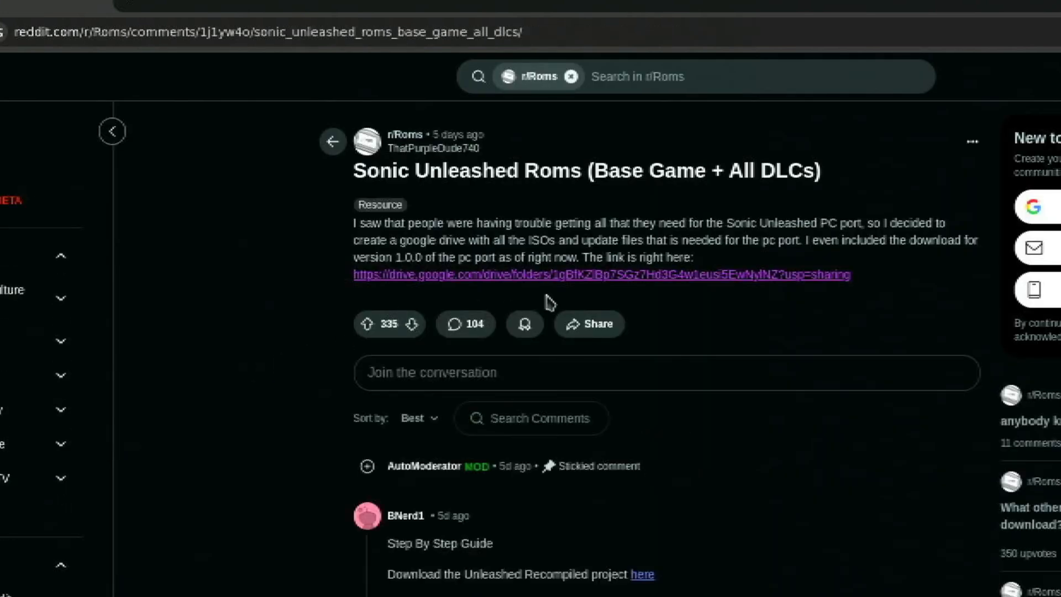
{"action": "left_click", "coordinate": [595, 275]}
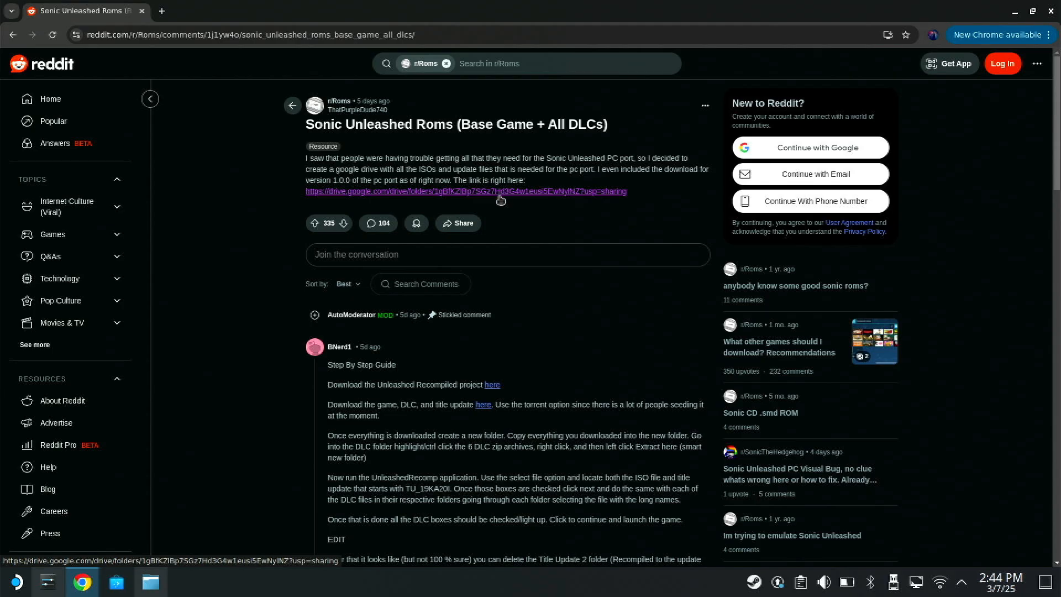
- Open the post's shared Google Drive folder and bring up the Update File folder's options
{"action": "left_click", "coordinate": [490, 191]}
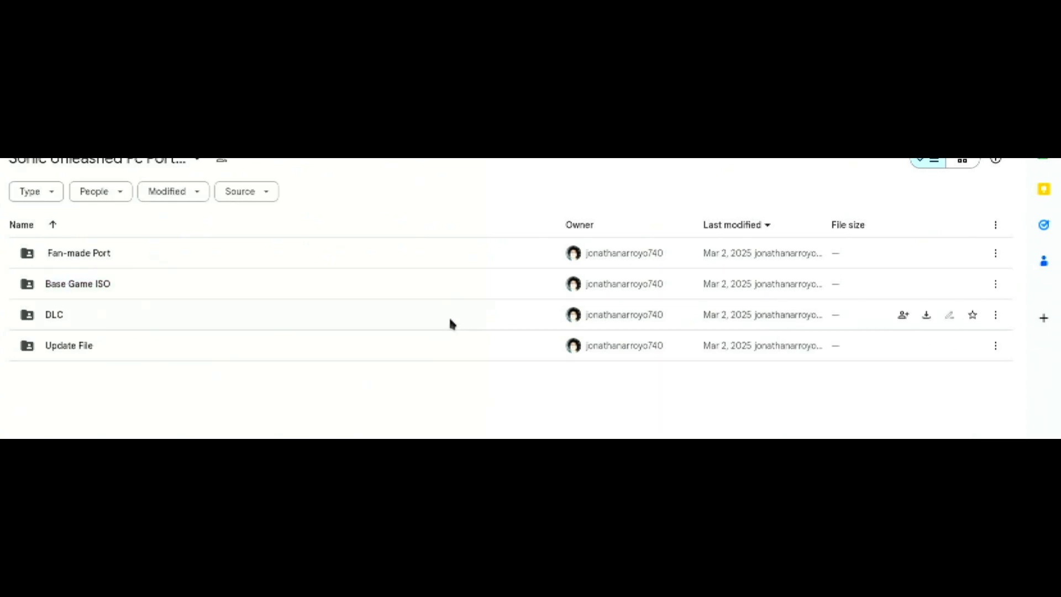
{"action": "mouse_move", "coordinate": [995, 315]}
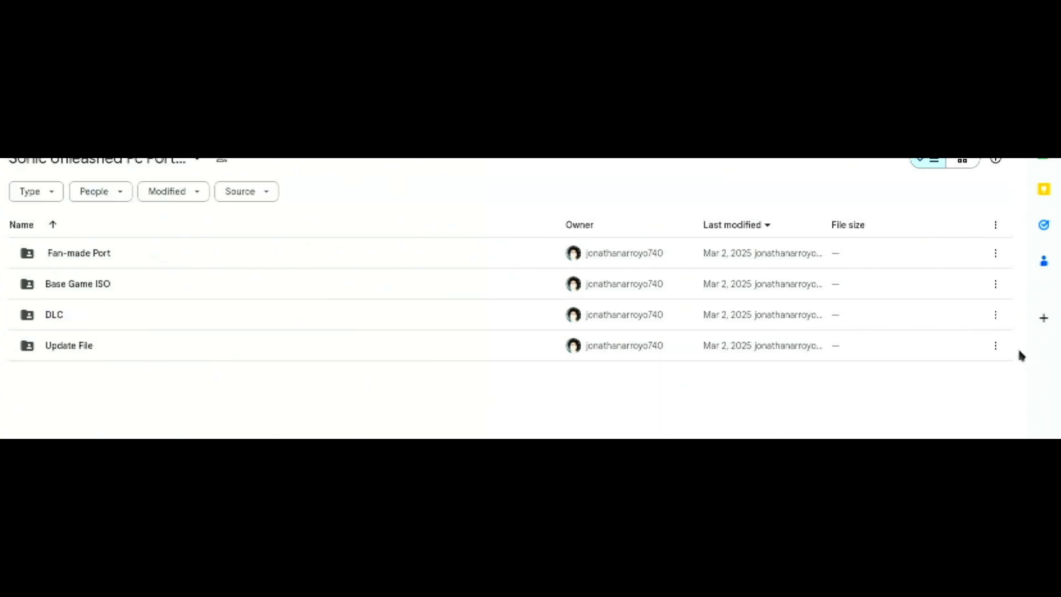
{"action": "right_click", "coordinate": [68, 345]}
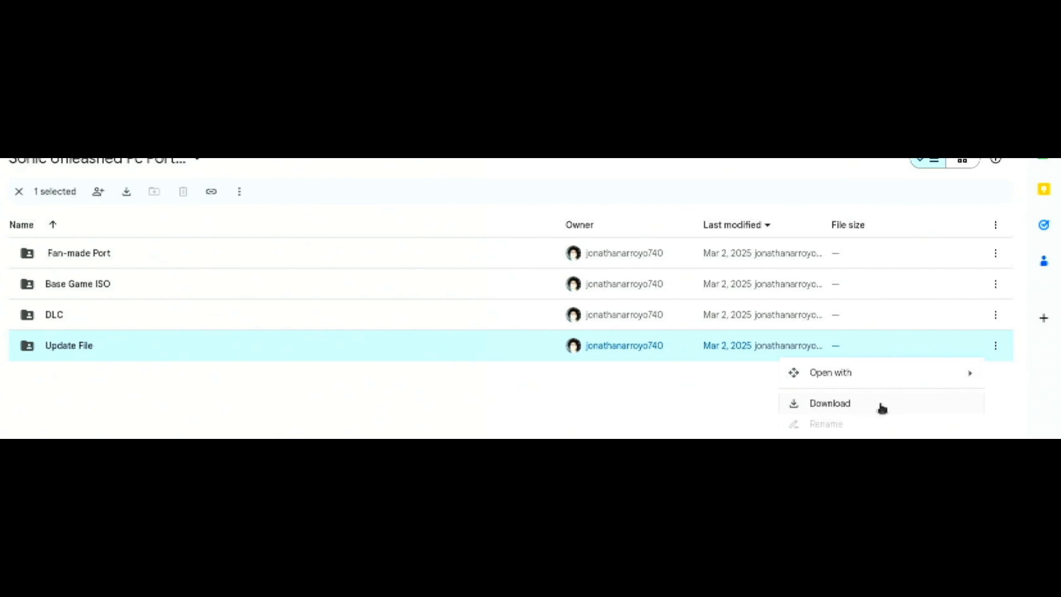
{"action": "mouse_move", "coordinate": [926, 418]}
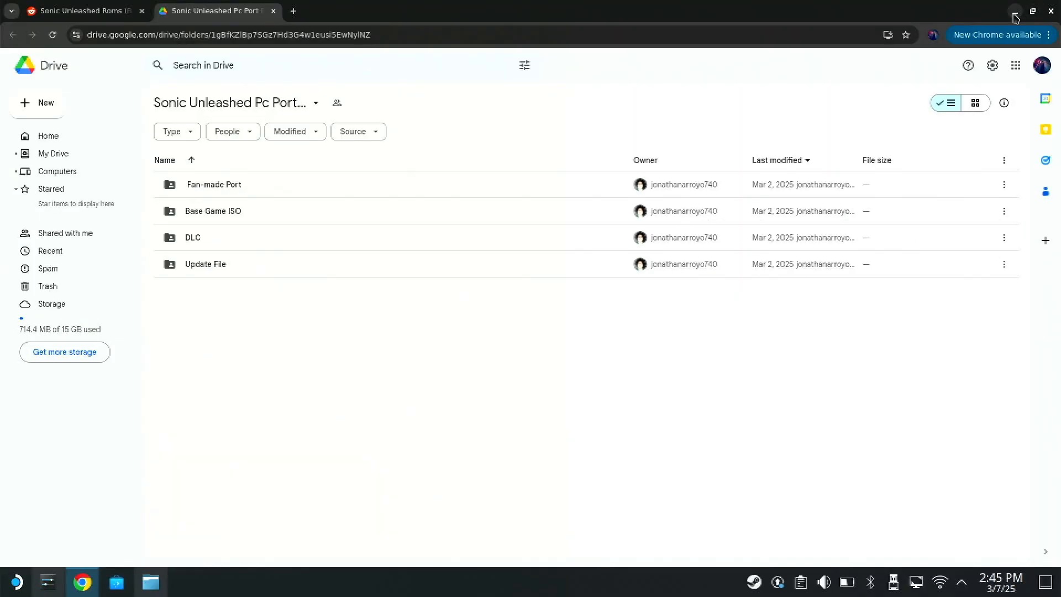
{"action": "mouse_move", "coordinate": [885, 4]}
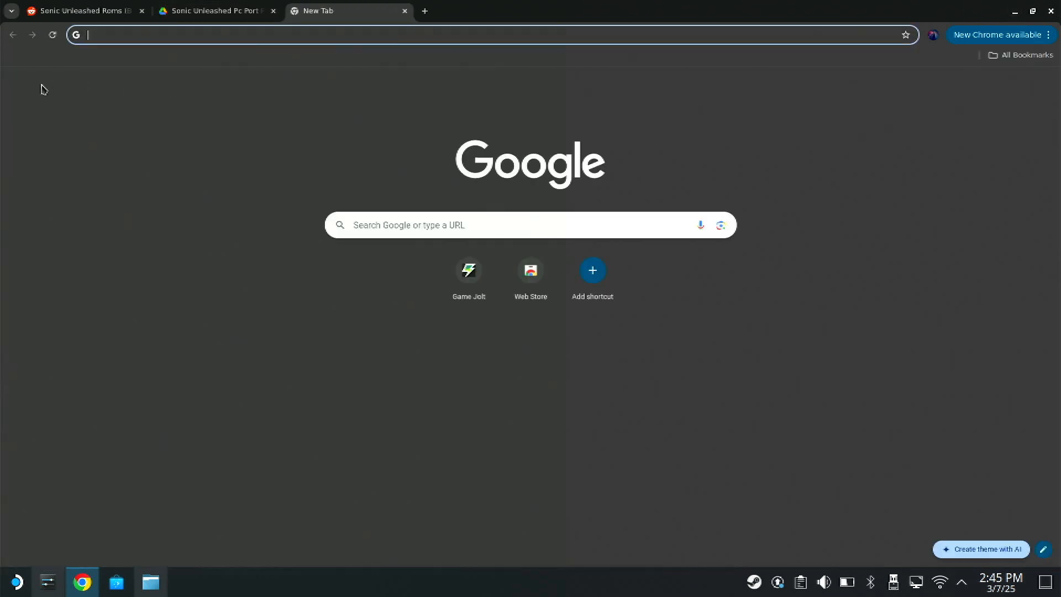
- Search 'sonic unleashed recompiled', open hedge-dev/UnleashedRecomp on GitHub and scroll down
{"action": "type", "text": "sonic unleashed recompiled"}
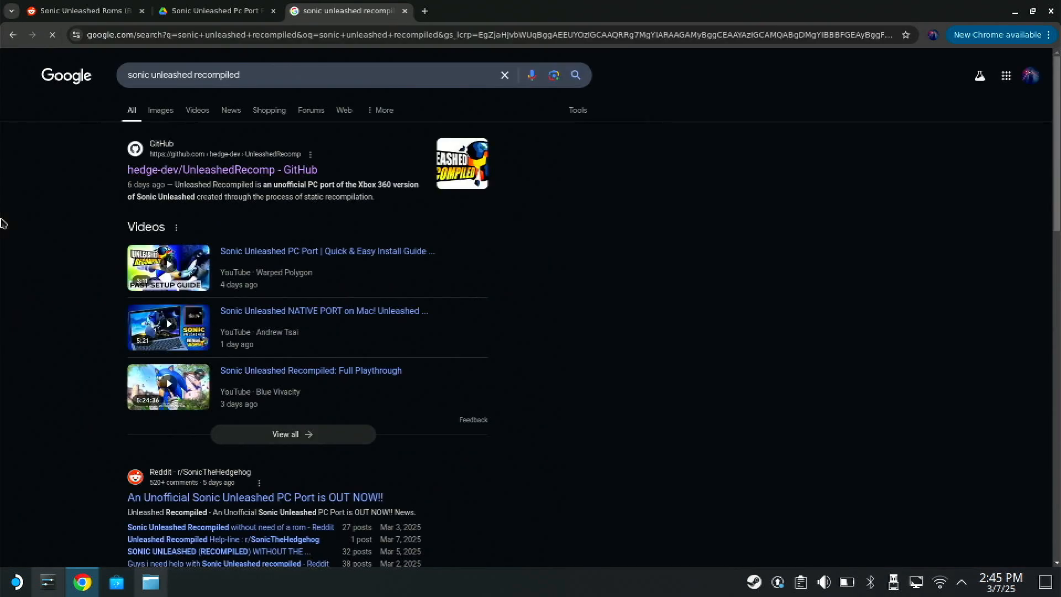
{"action": "mouse_move", "coordinate": [223, 174]}
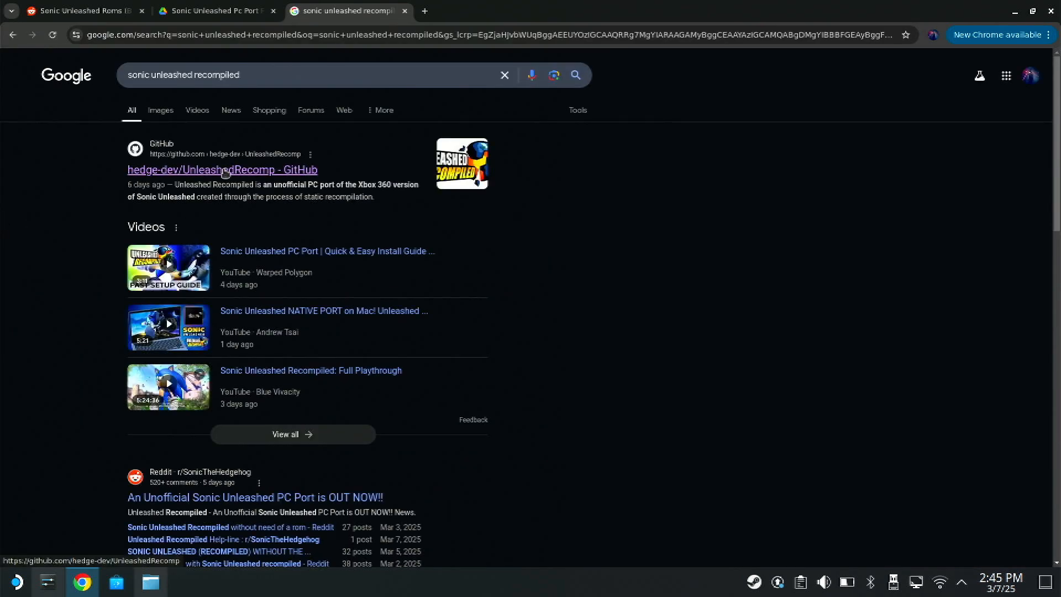
{"action": "left_click", "coordinate": [222, 169]}
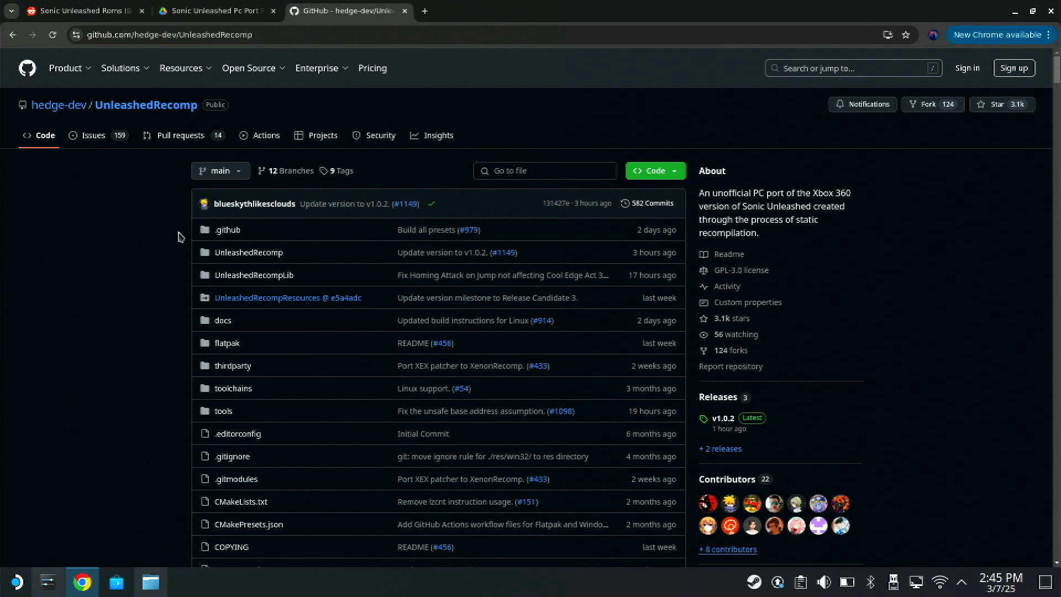
{"action": "scroll", "scroll_direction": "down", "scroll_amount": 3}
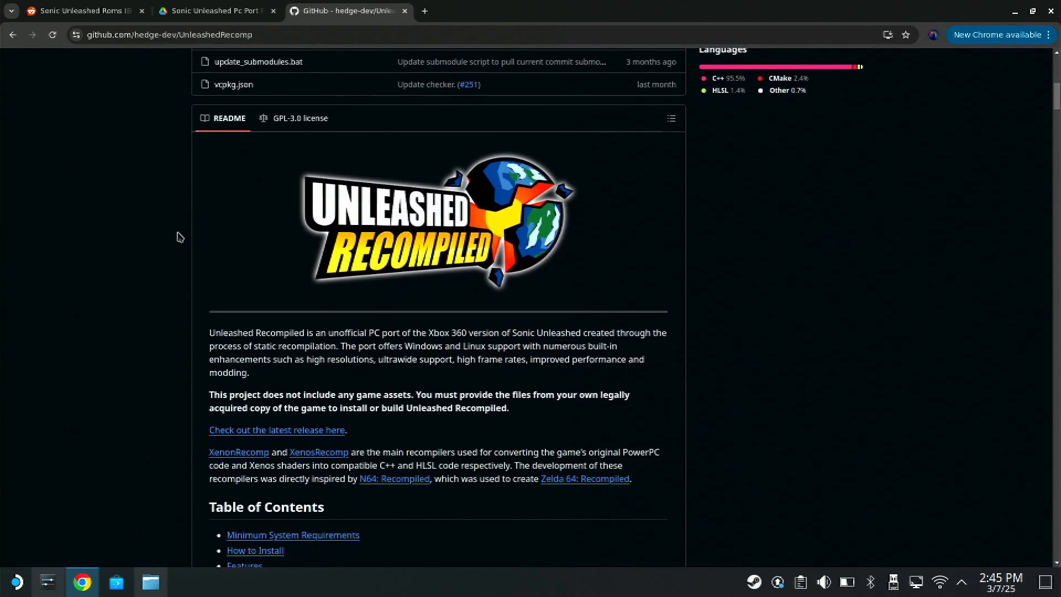
{"action": "scroll", "scroll_direction": "down", "scroll_amount": 3}
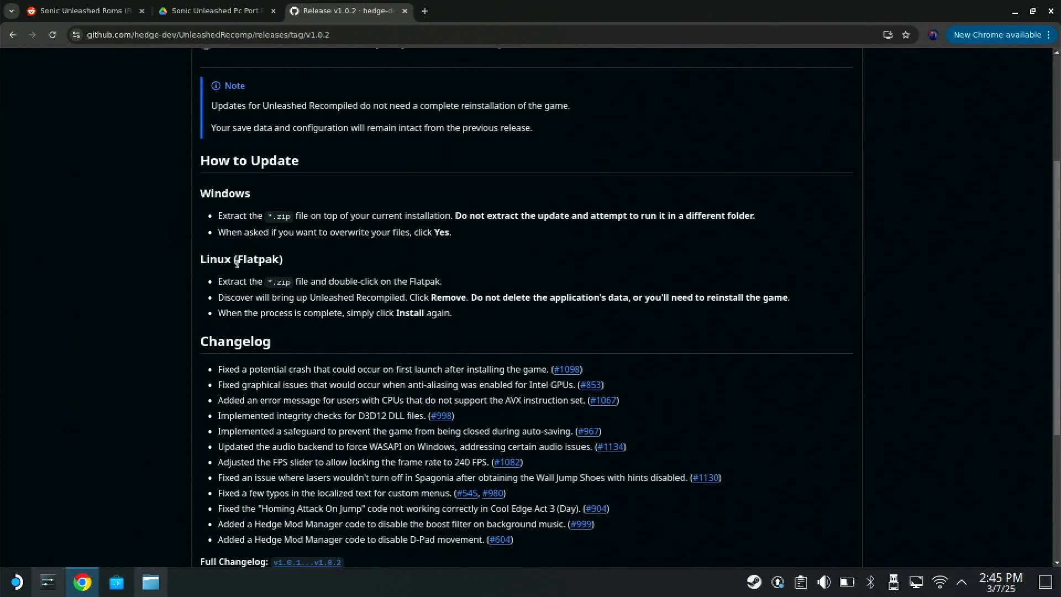
- Highlight the v1.0.2 Linux Flatpak update steps, then open the Unleashed Recompiled flatpak package
{"action": "left_click_drag", "start_coordinate": [218, 281], "coordinate": [322, 281]}
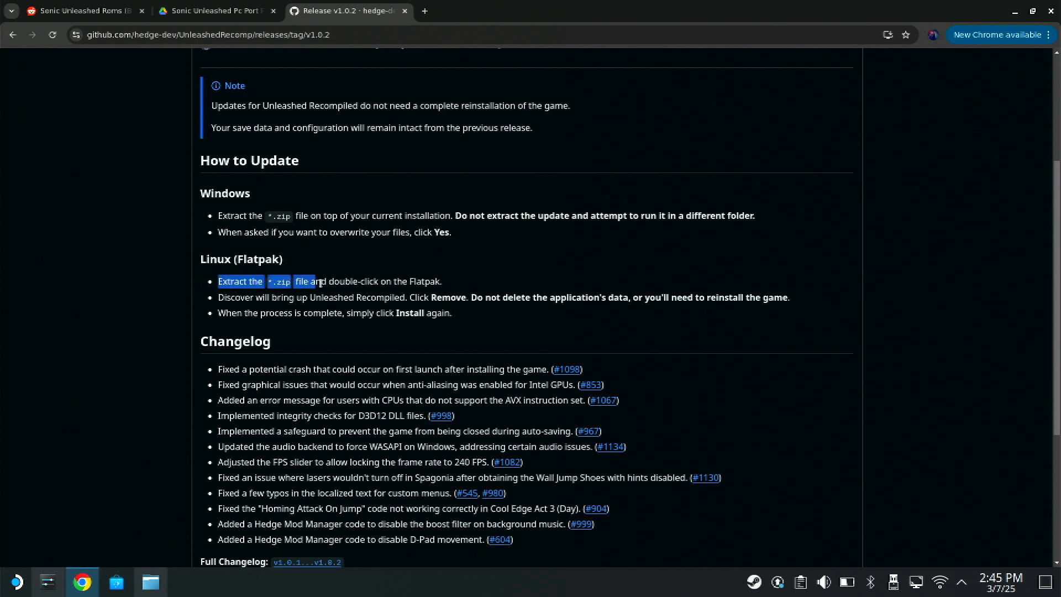
{"action": "left_click_drag", "start_coordinate": [319, 282], "coordinate": [440, 281]}
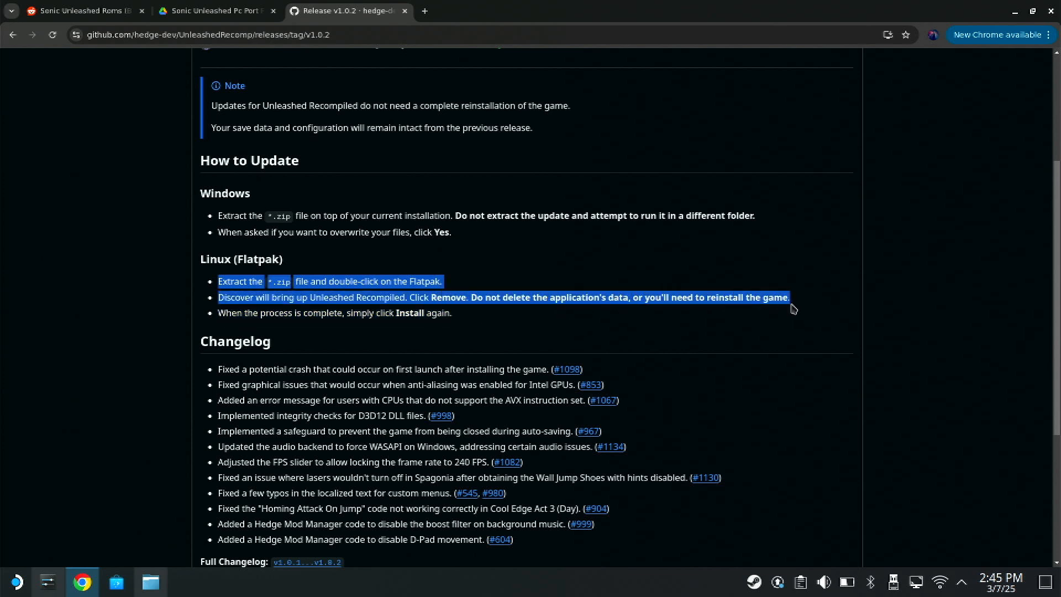
{"action": "left_click_drag", "start_coordinate": [793, 310], "coordinate": [284, 316]}
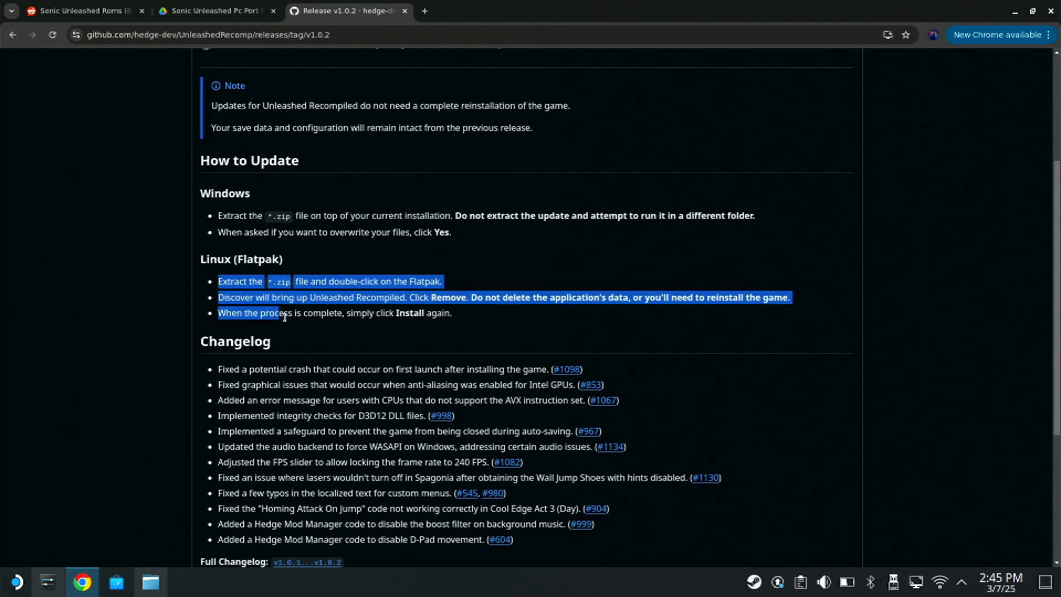
{"action": "left_click_drag", "start_coordinate": [284, 313], "coordinate": [454, 313]}
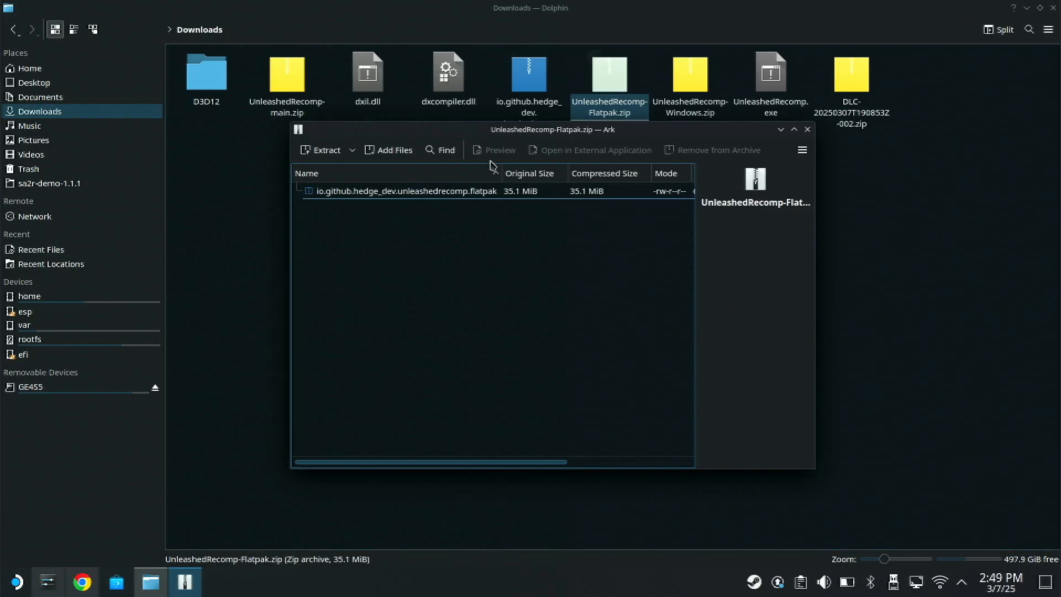
{"action": "left_click", "coordinate": [403, 191]}
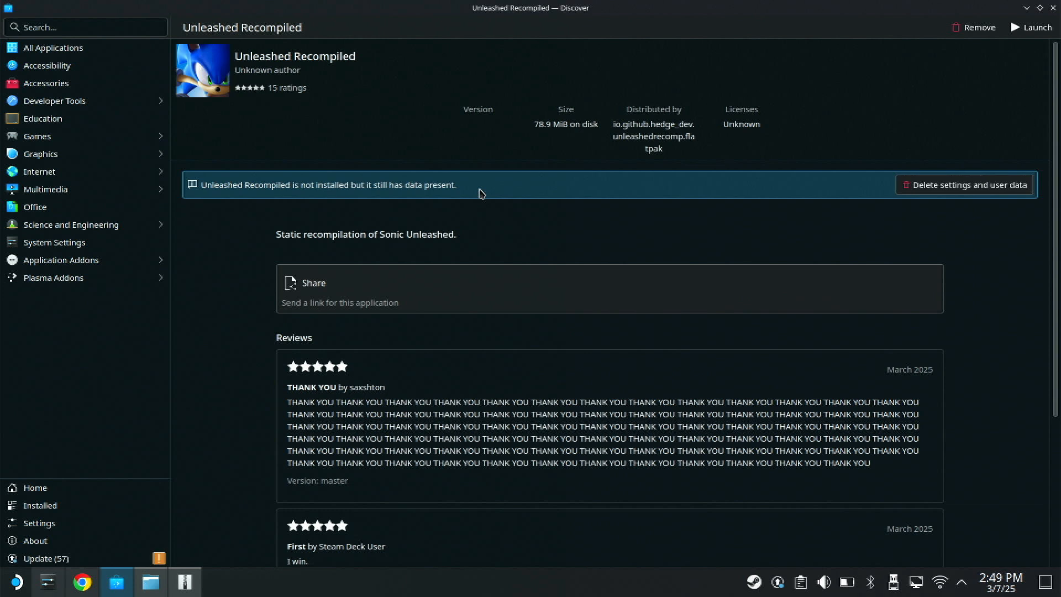
{"action": "mouse_move", "coordinate": [972, 197]}
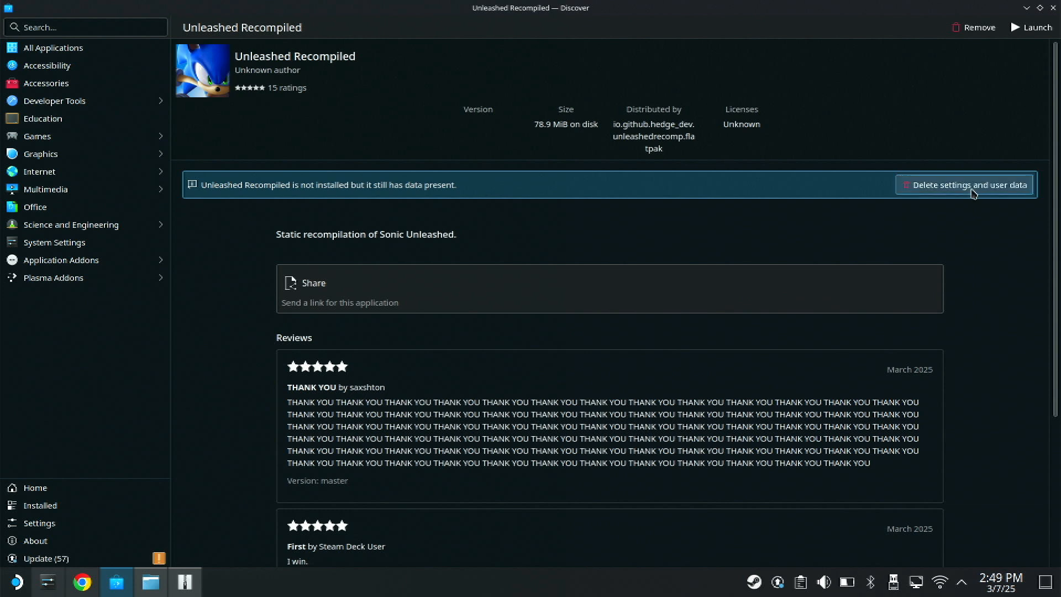
- Remove leftover data and install the flatpak, retrying past the 'Remote not found' error with password
{"action": "left_click", "coordinate": [970, 185]}
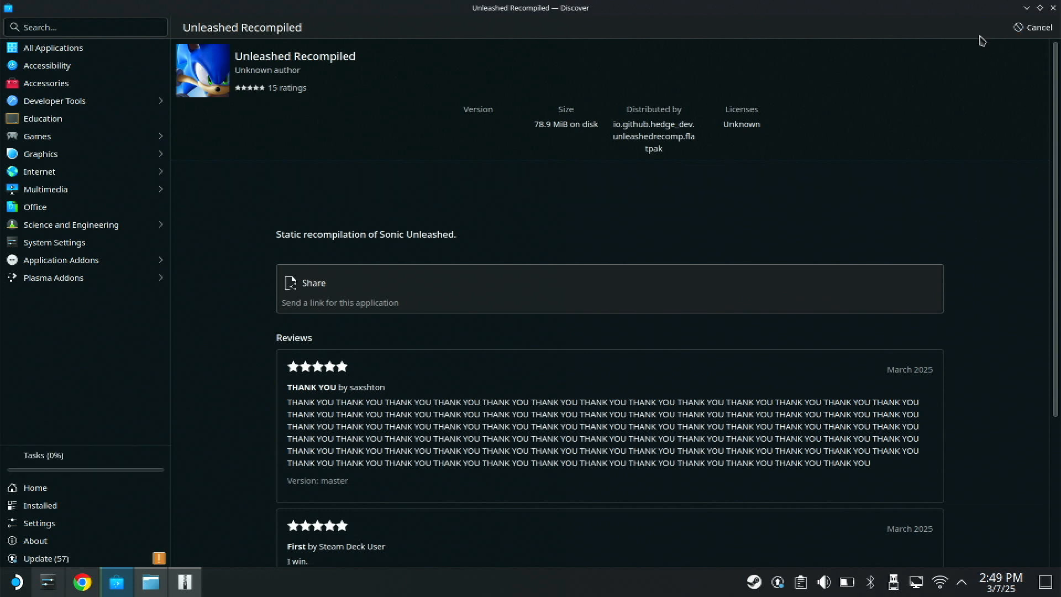
{"action": "mouse_move", "coordinate": [987, 230]}
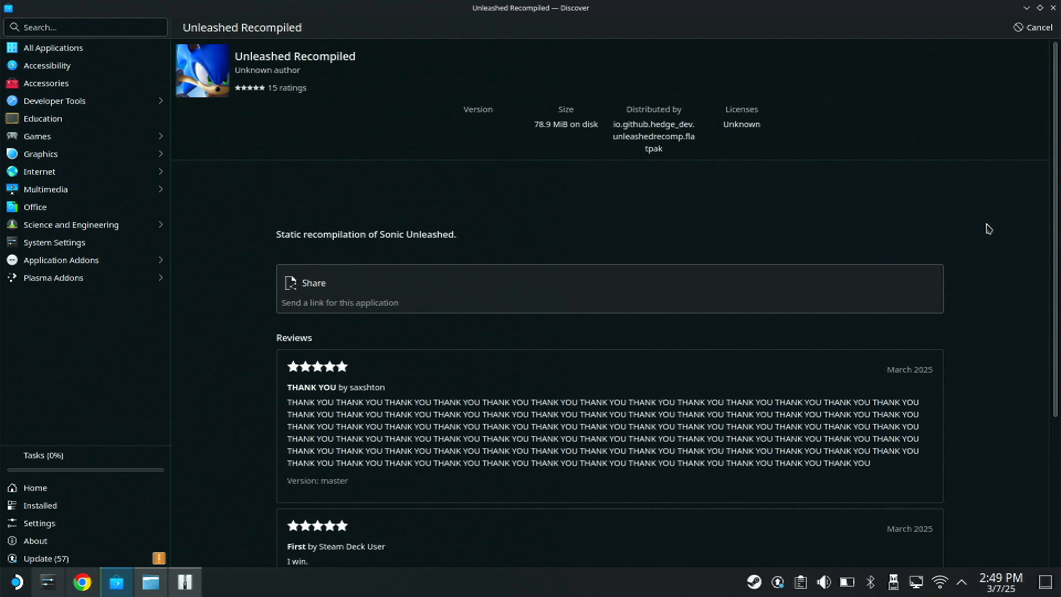
{"action": "left_click", "coordinate": [1035, 27]}
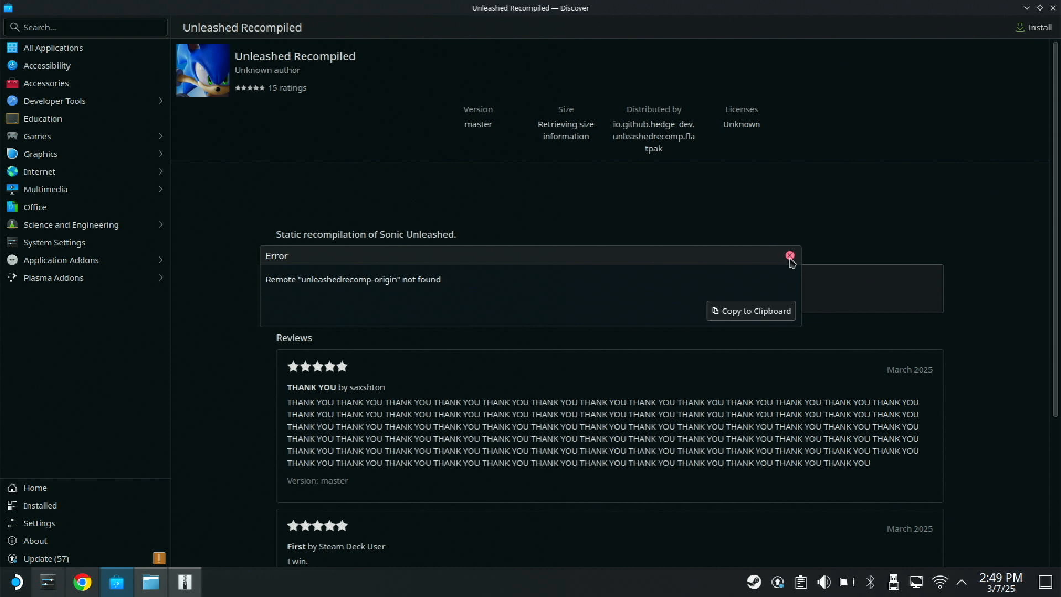
{"action": "left_click", "coordinate": [789, 255]}
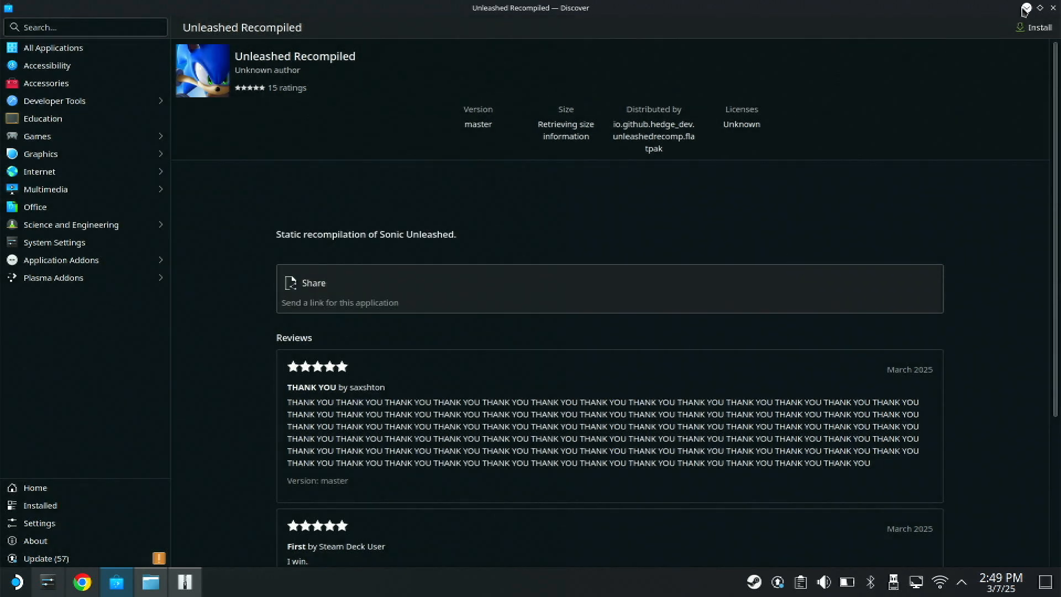
{"action": "left_click", "coordinate": [1033, 27]}
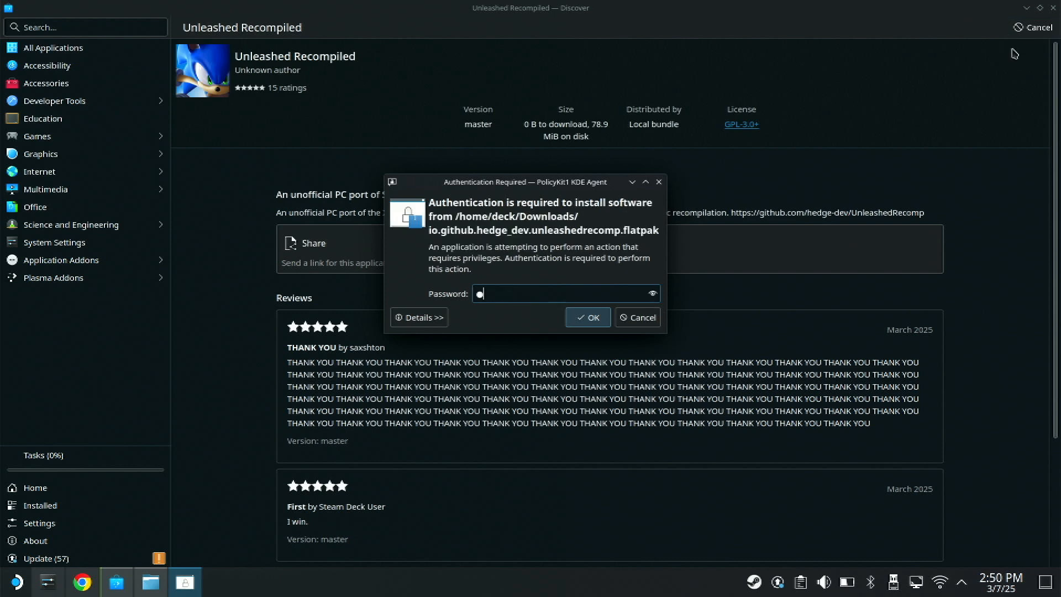
{"action": "left_click", "coordinate": [587, 317]}
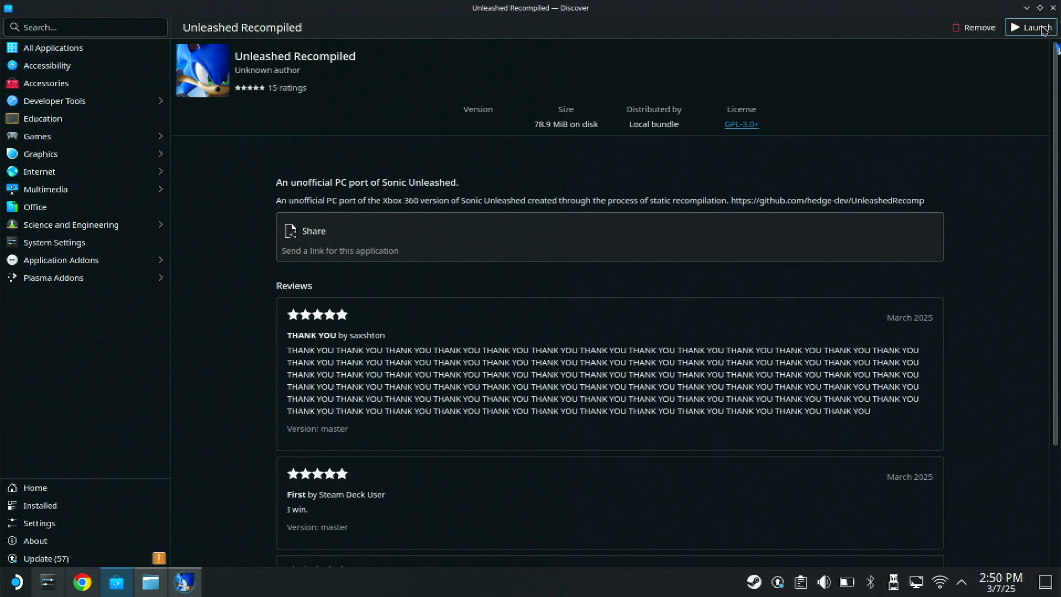
- Launch Unleashed Recompiled, keep ENGLISH as the language, and continue past the welcome message
{"action": "left_click", "coordinate": [1031, 26]}
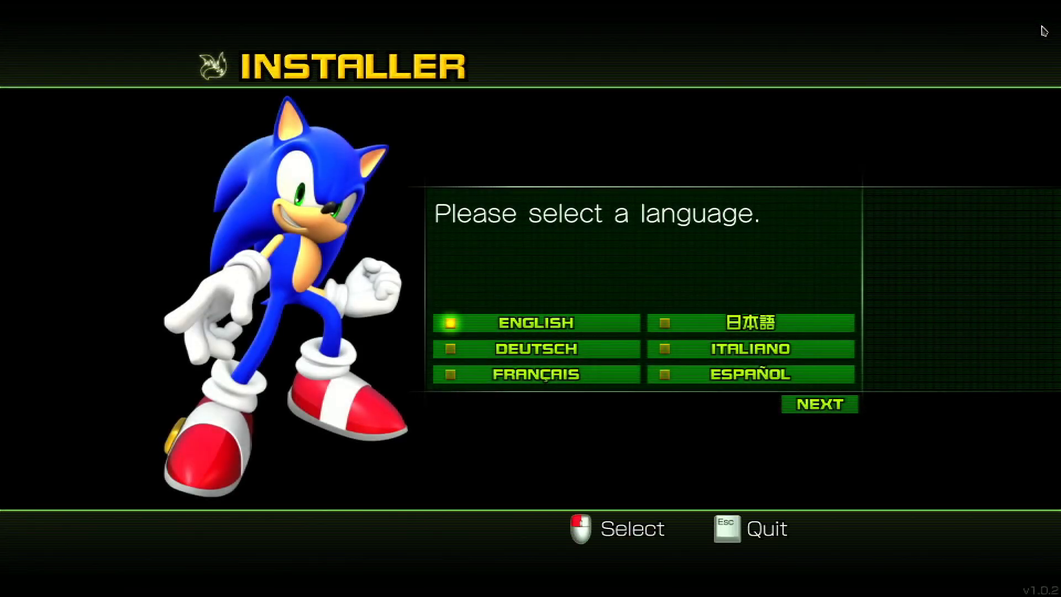
{"action": "mouse_move", "coordinate": [819, 414]}
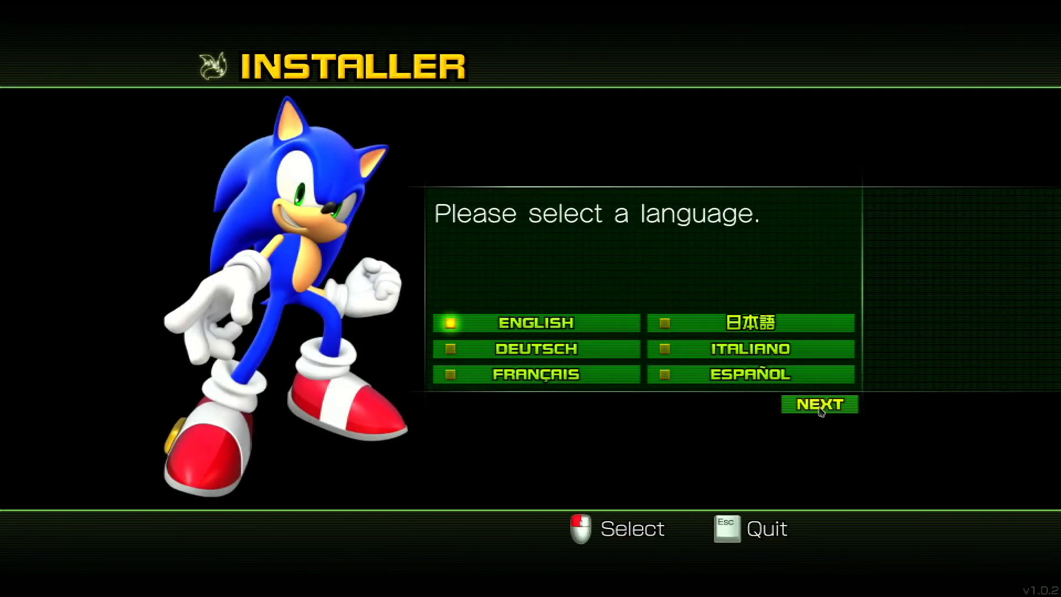
{"action": "left_click", "coordinate": [819, 403]}
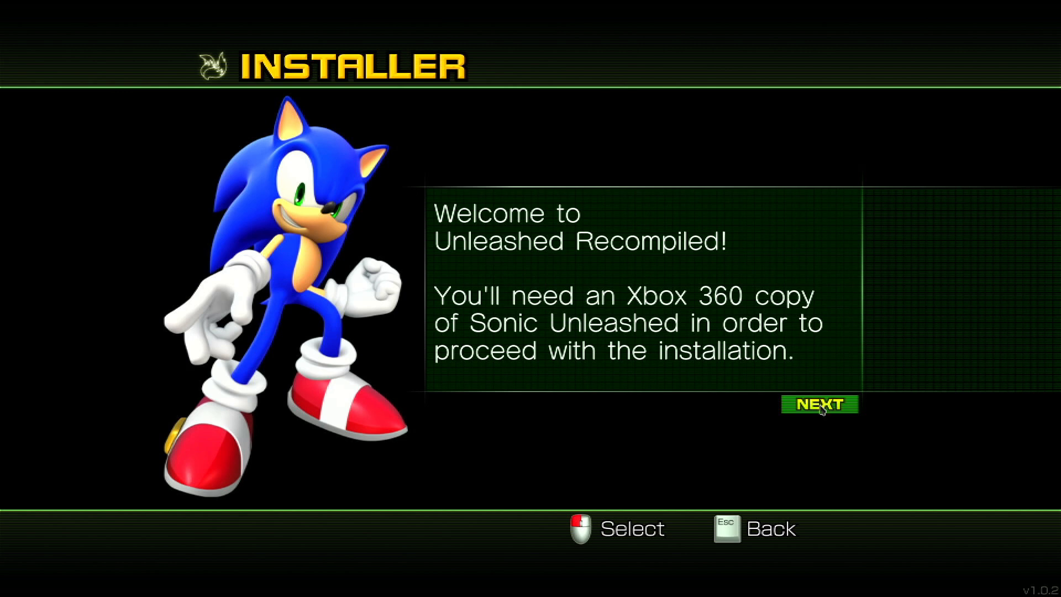
{"action": "left_click", "coordinate": [820, 405]}
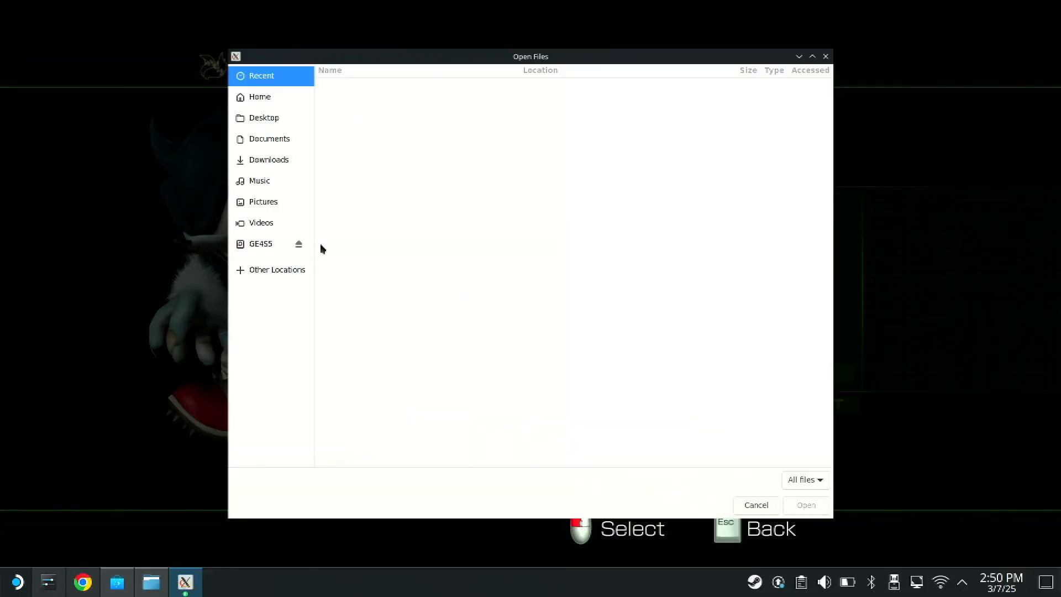
{"action": "mouse_move", "coordinate": [275, 122]}
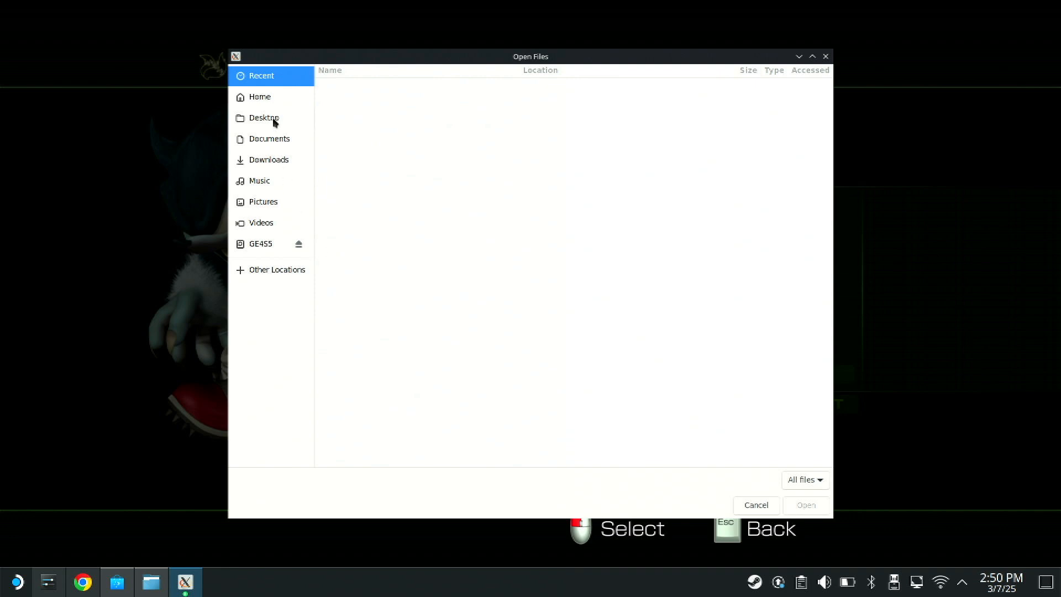
- Browse Desktop into the Sonic Unleashed folder and select the Sonic Unleashed (USA) ISO
{"action": "left_click", "coordinate": [267, 118]}
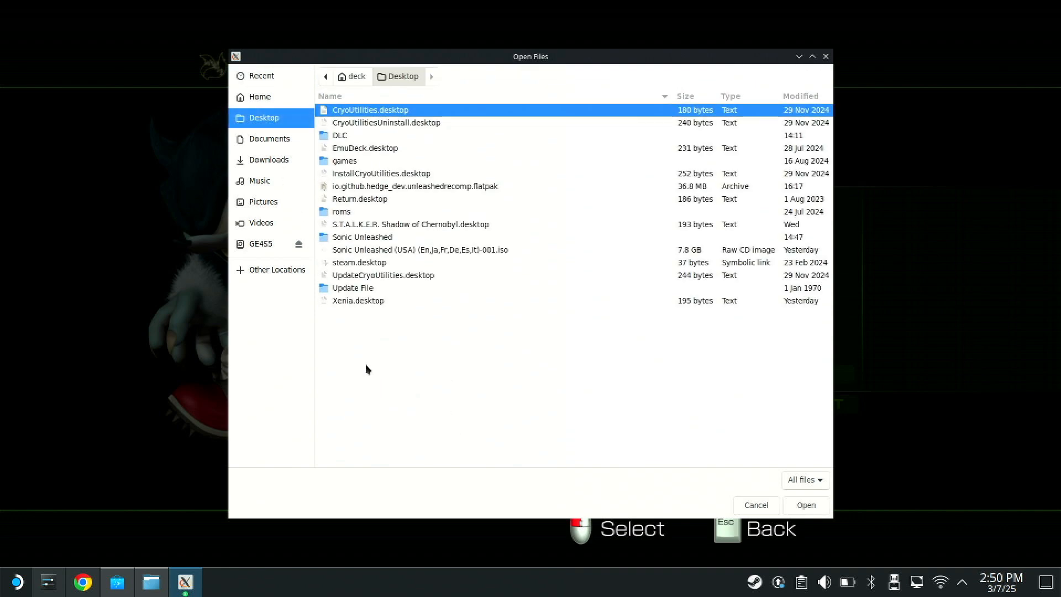
{"action": "mouse_move", "coordinate": [310, 311]}
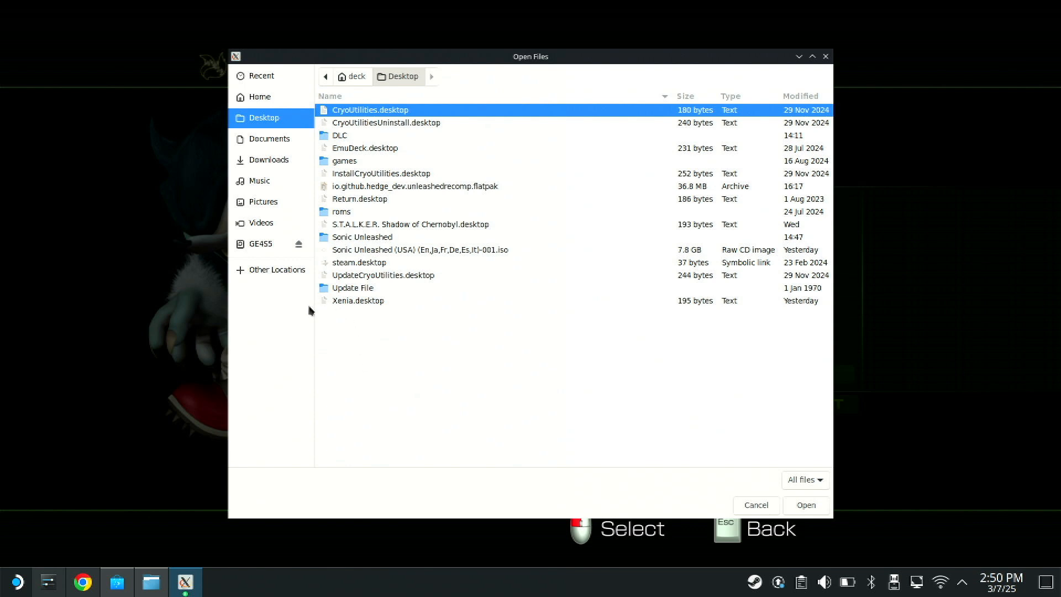
{"action": "mouse_move", "coordinate": [311, 319]}
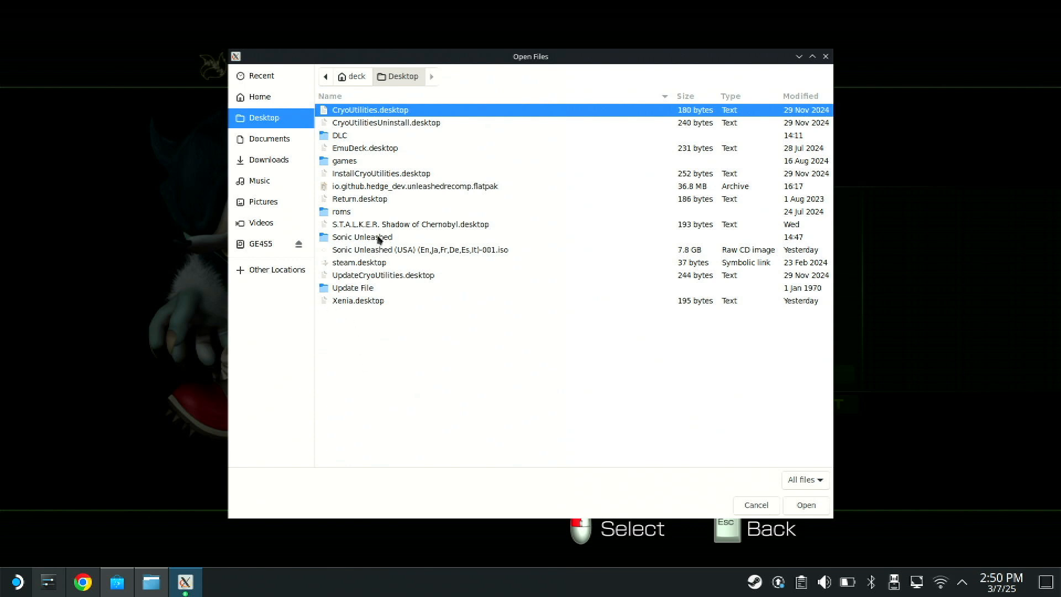
{"action": "double_click", "coordinate": [362, 237]}
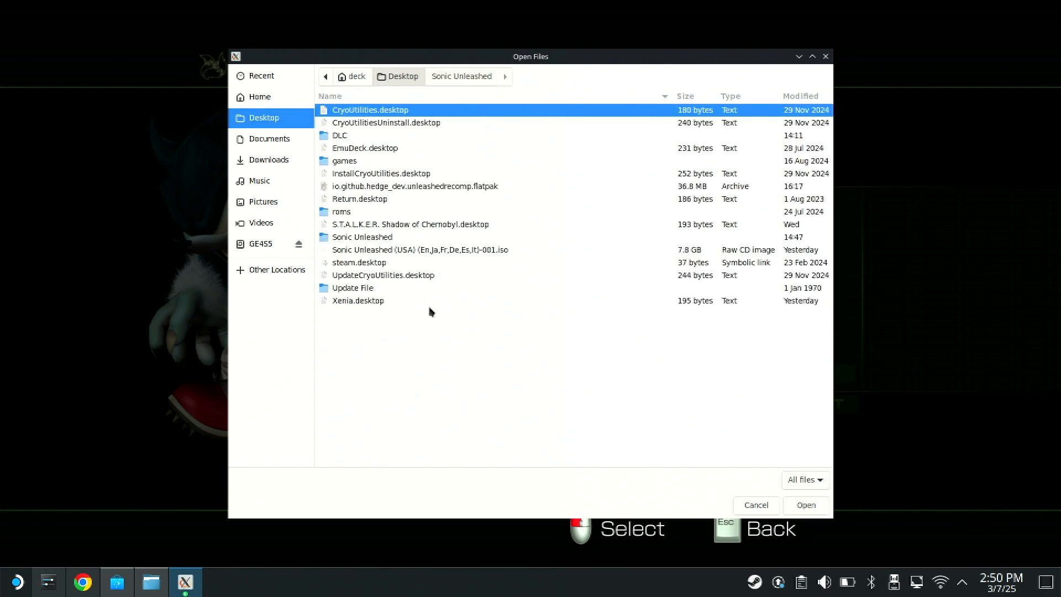
{"action": "left_click", "coordinate": [420, 250]}
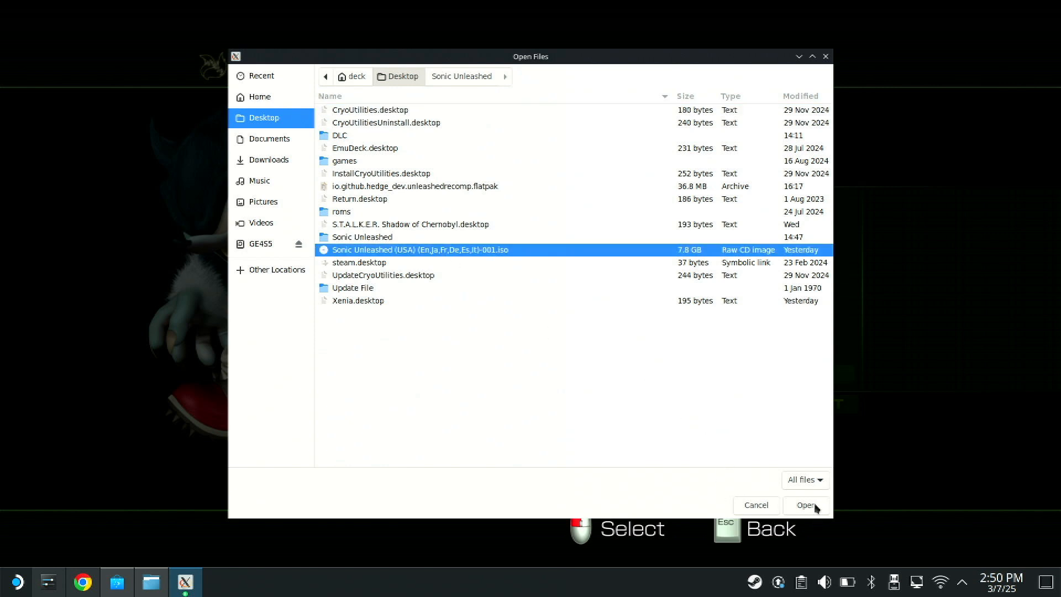
- Add the Sonic Unleashed ISO and the title update file from Update File as sources
{"action": "left_click", "coordinate": [806, 505]}
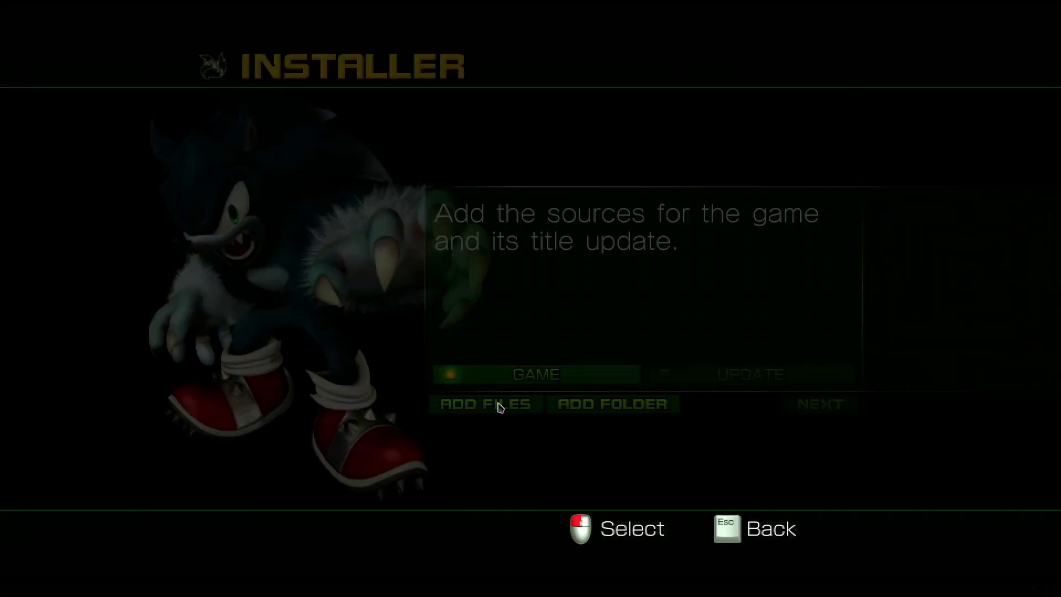
{"action": "left_click", "coordinate": [485, 404]}
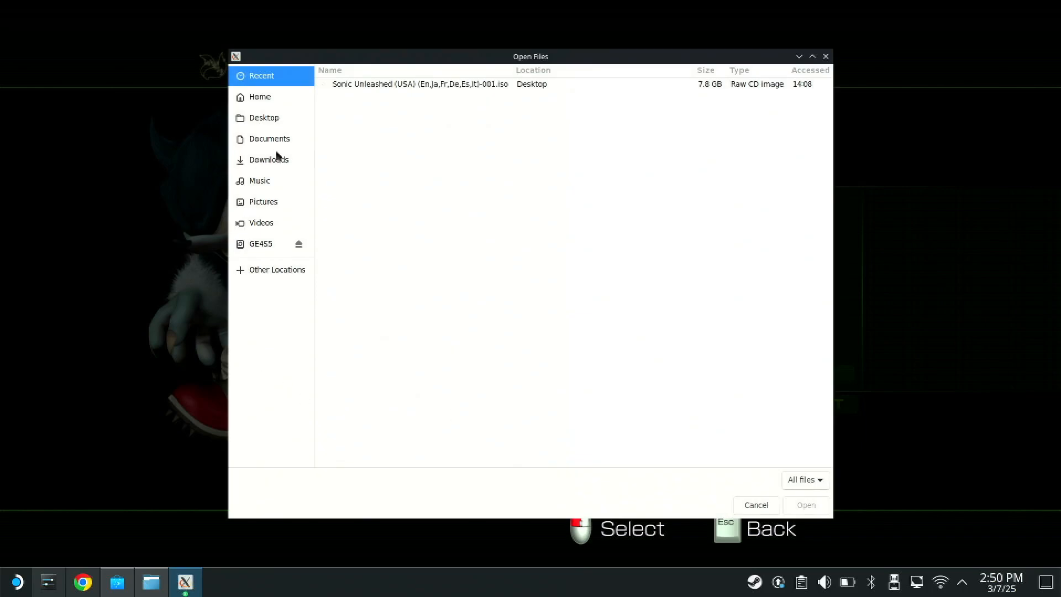
{"action": "left_click", "coordinate": [264, 118]}
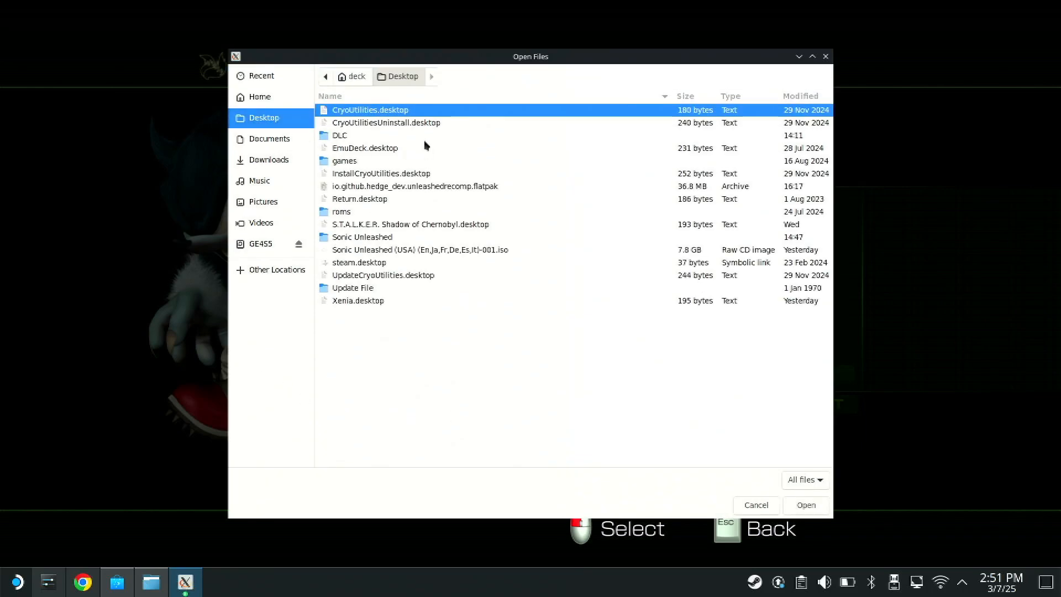
{"action": "mouse_move", "coordinate": [341, 209]}
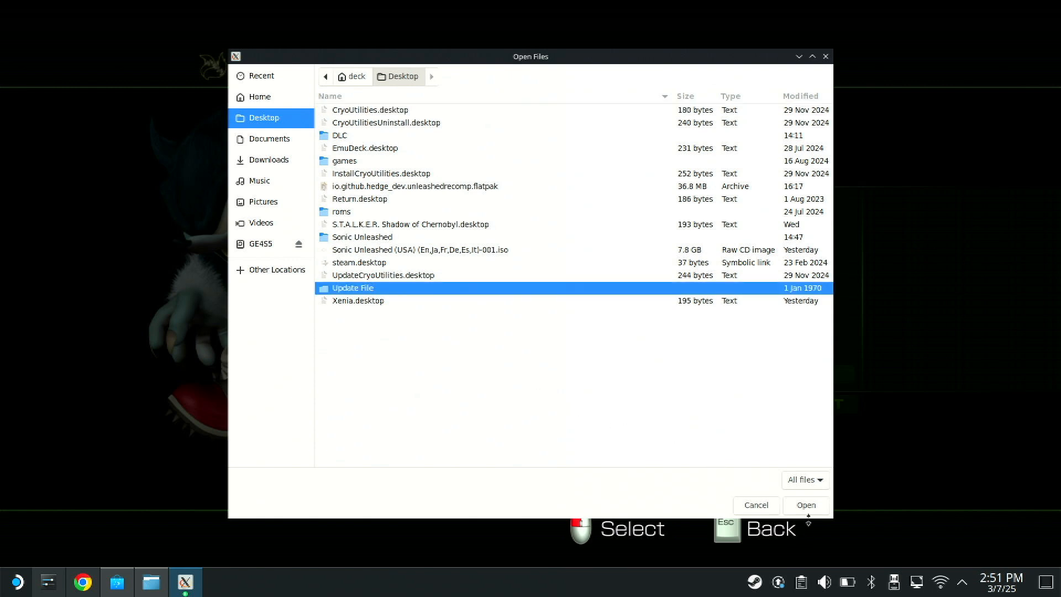
{"action": "double_click", "coordinate": [352, 288]}
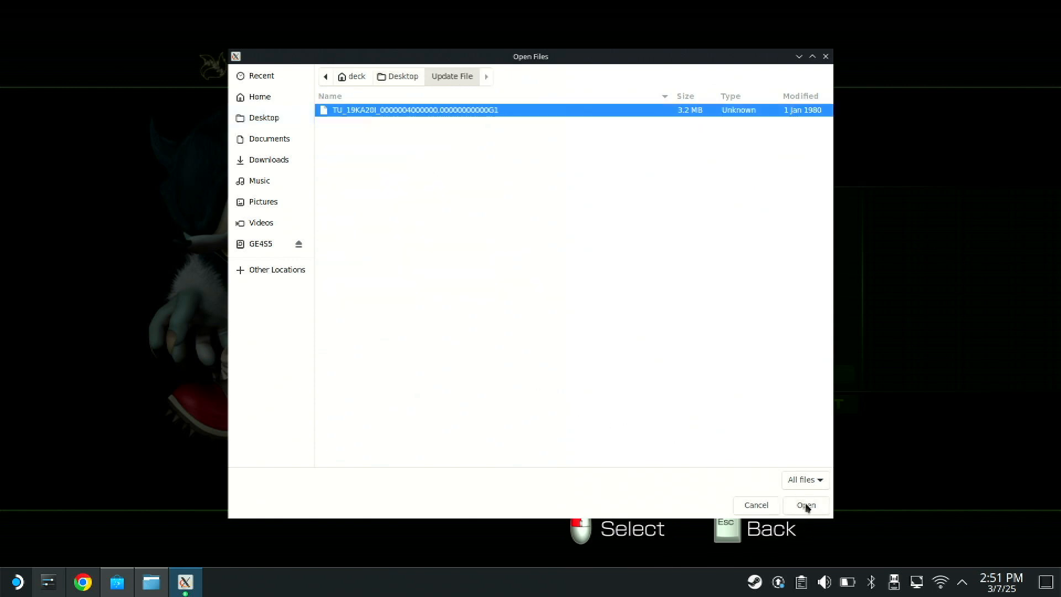
{"action": "left_click", "coordinate": [805, 505]}
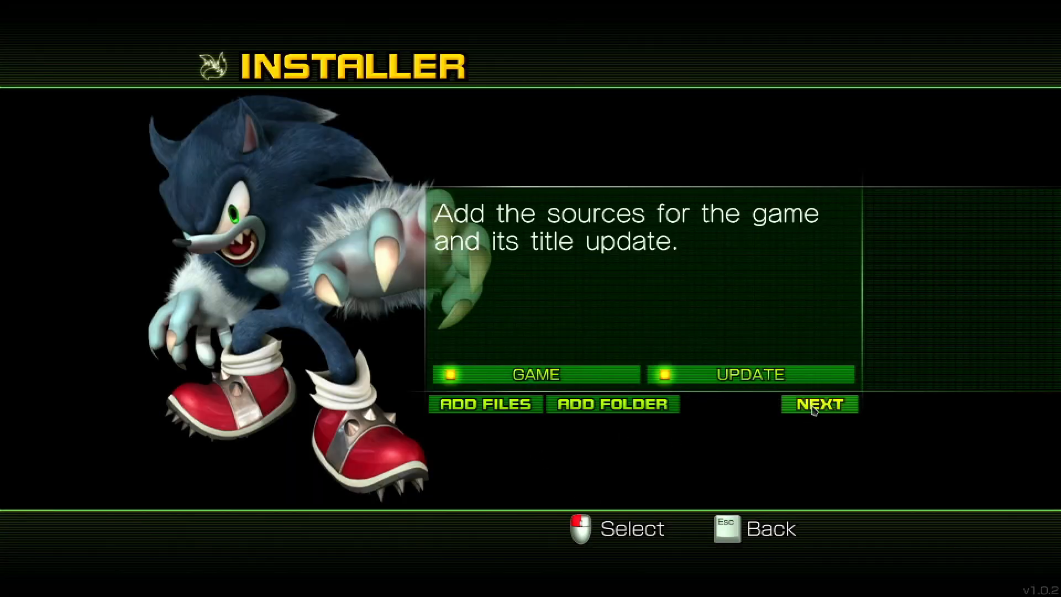
{"action": "left_click", "coordinate": [486, 404]}
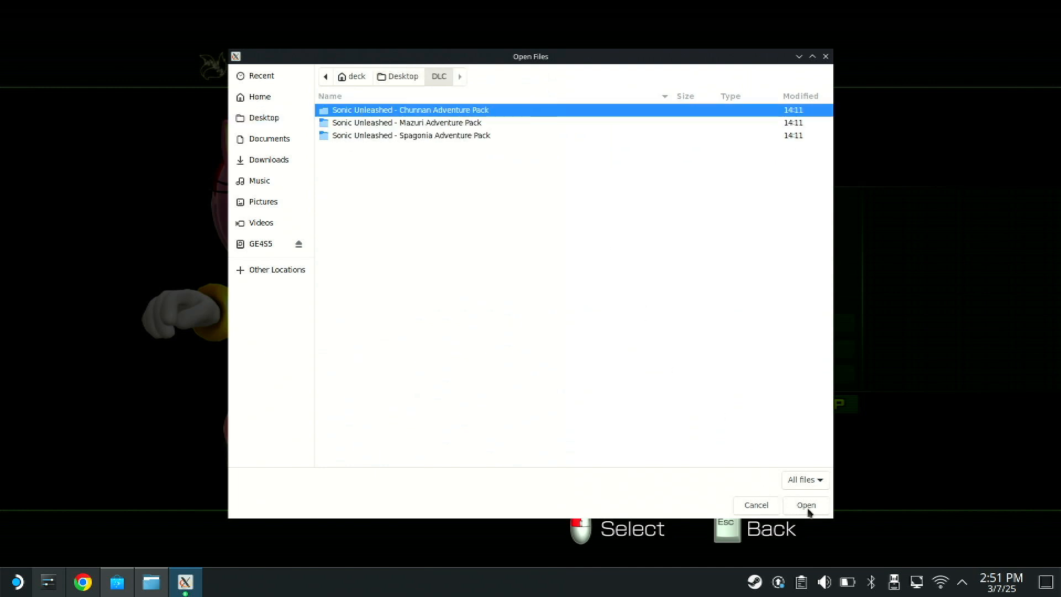
- Add the Chun-Nan, Mazuri and Spagonia Adventure Packs from Desktop/DLC as DLC sources
{"action": "left_click", "coordinate": [806, 505]}
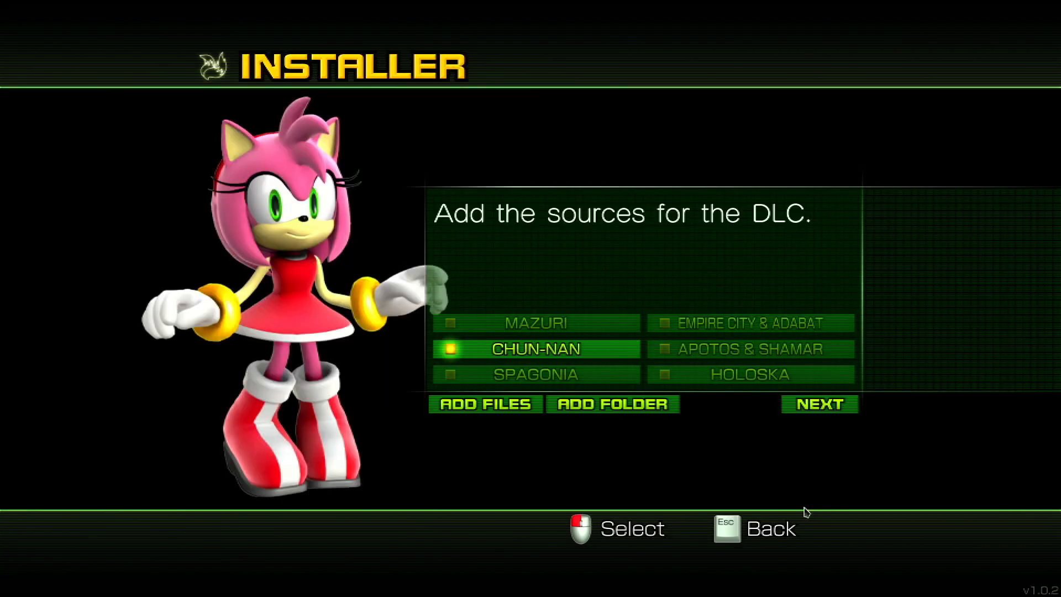
{"action": "left_click", "coordinate": [485, 404]}
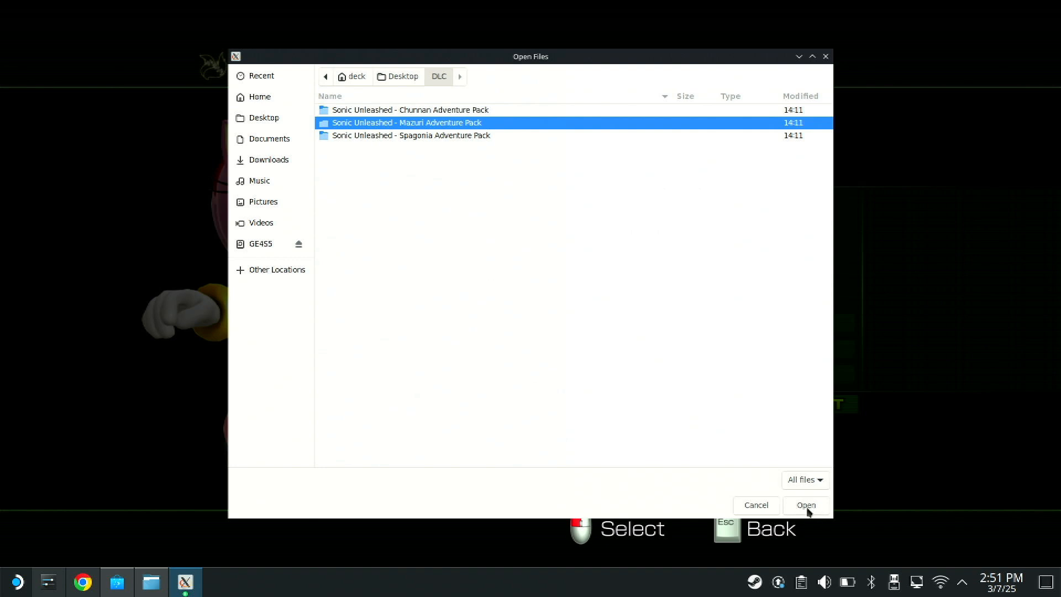
{"action": "left_click", "coordinate": [806, 505]}
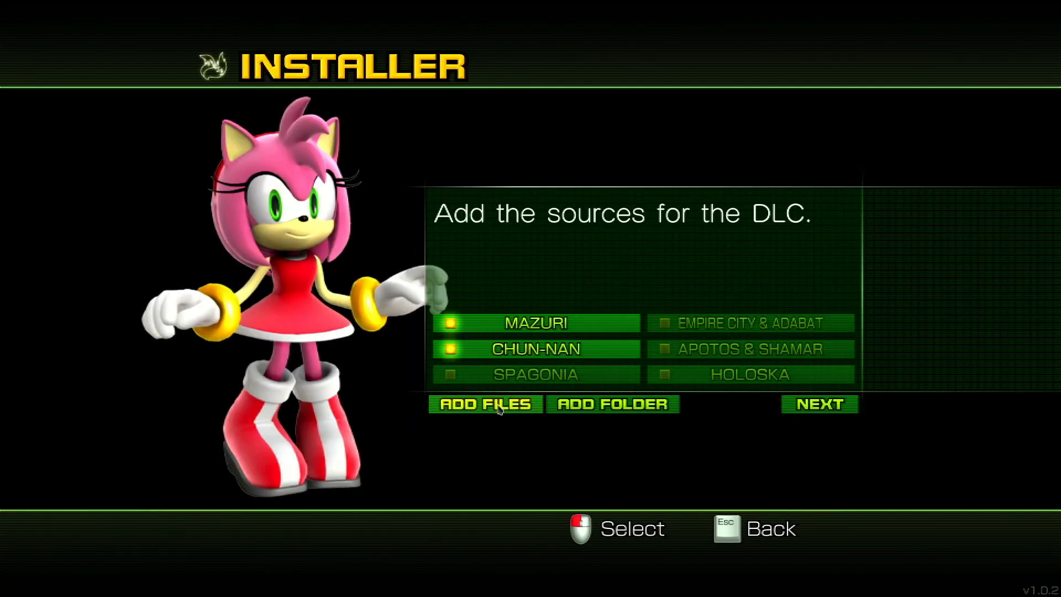
{"action": "left_click", "coordinate": [485, 404]}
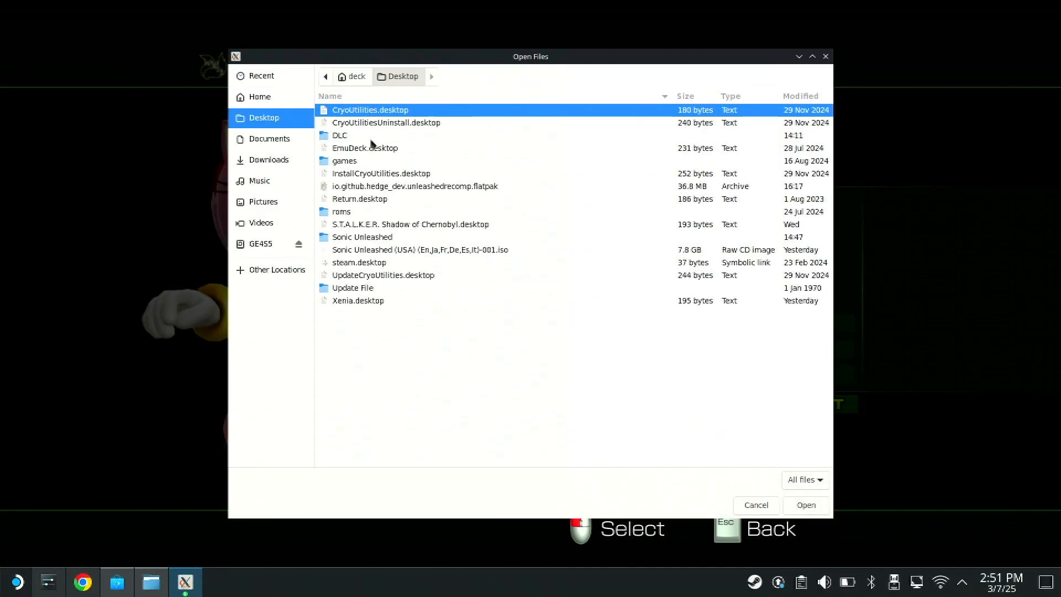
{"action": "double_click", "coordinate": [339, 135]}
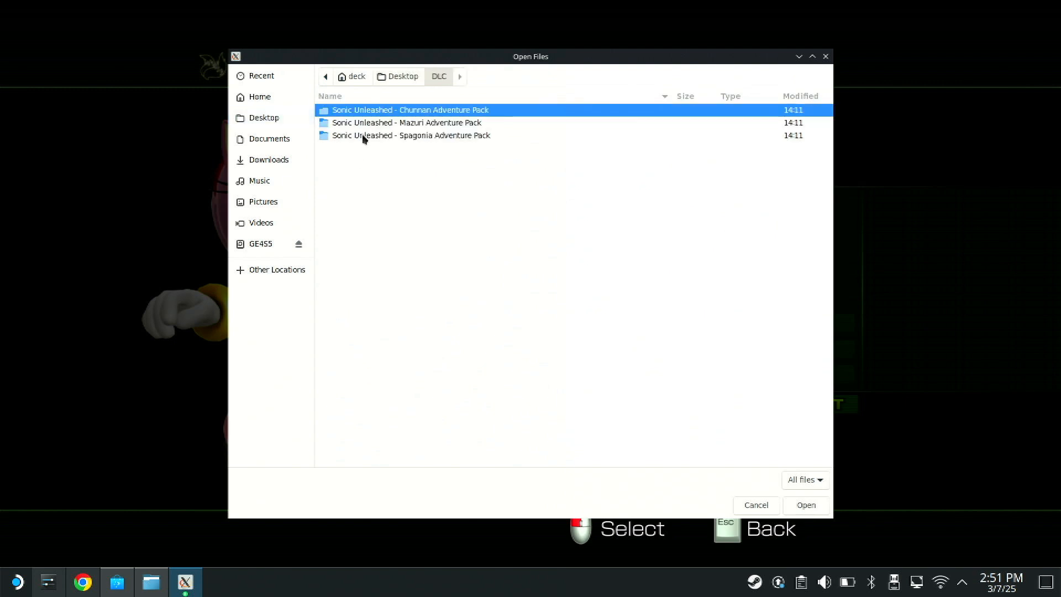
{"action": "left_click", "coordinate": [409, 136]}
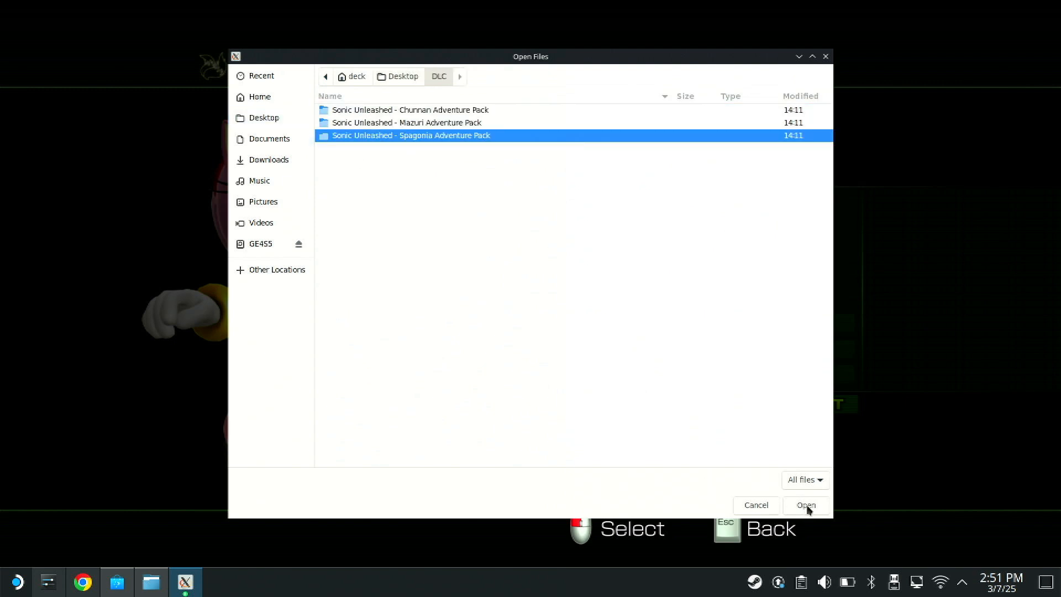
{"action": "left_click", "coordinate": [806, 506]}
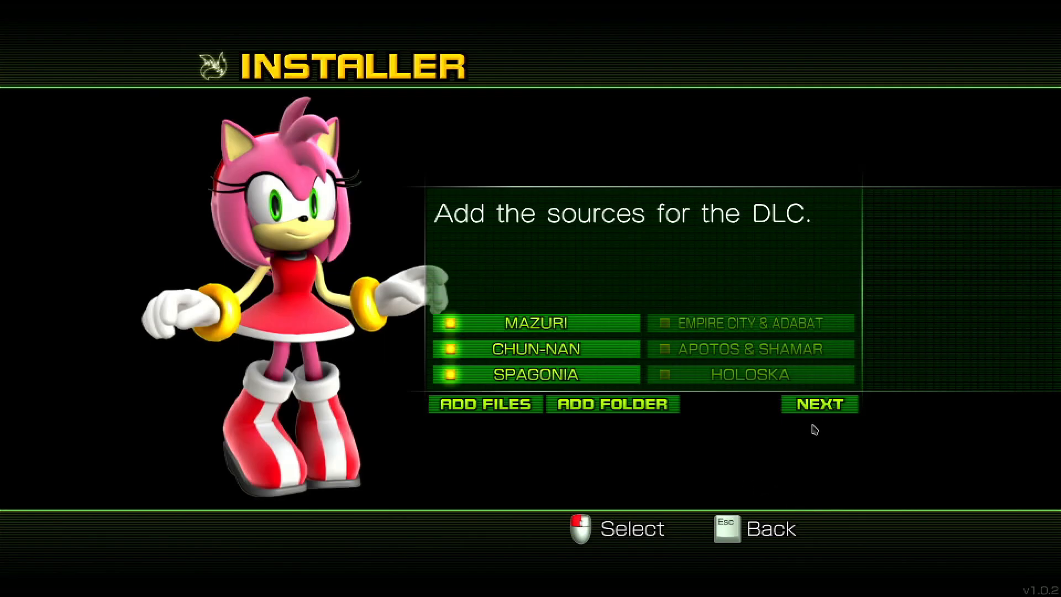
{"action": "mouse_move", "coordinate": [831, 411]}
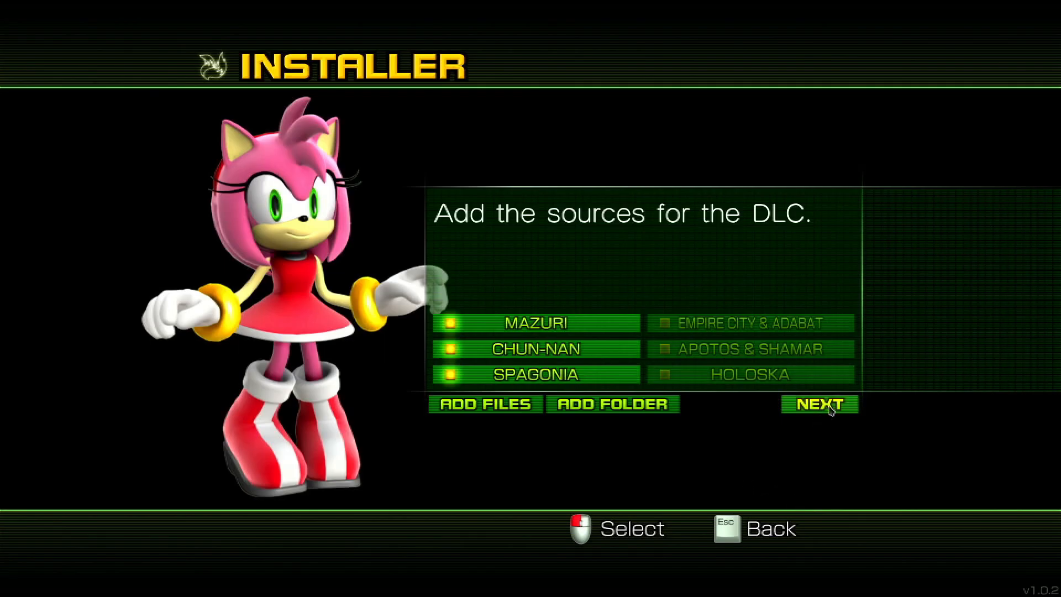
- Skip the remaining DLC regions and start installing into the program's folder
{"action": "left_click", "coordinate": [820, 404]}
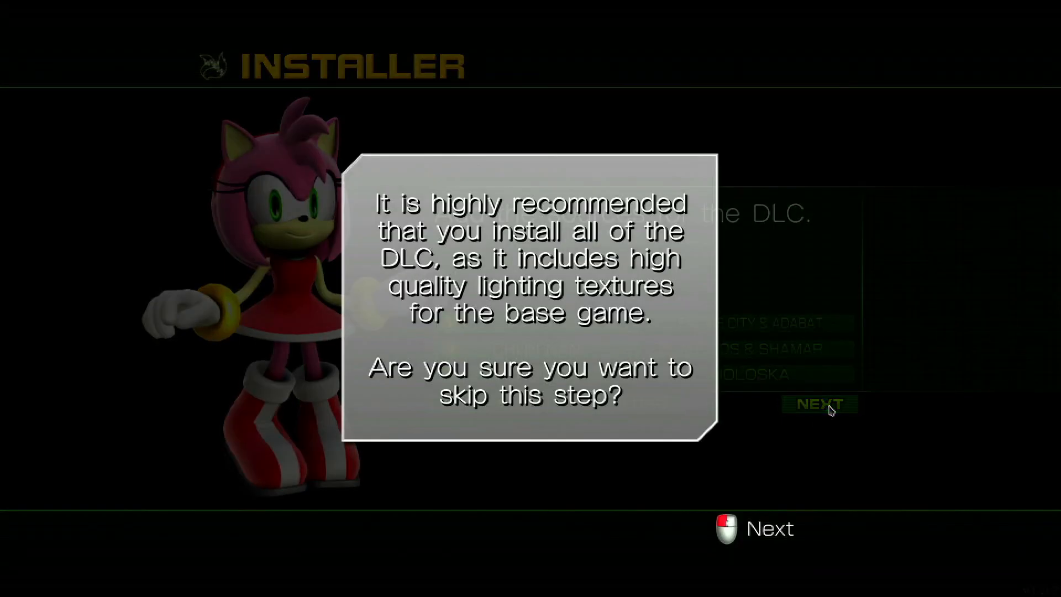
{"action": "left_click", "coordinate": [819, 403]}
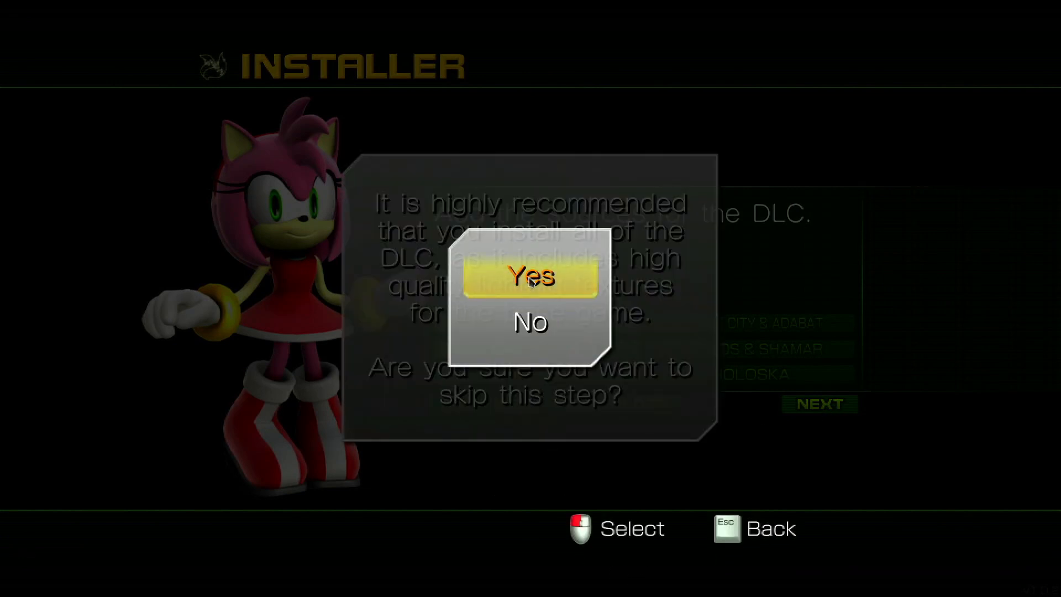
{"action": "left_click", "coordinate": [527, 279]}
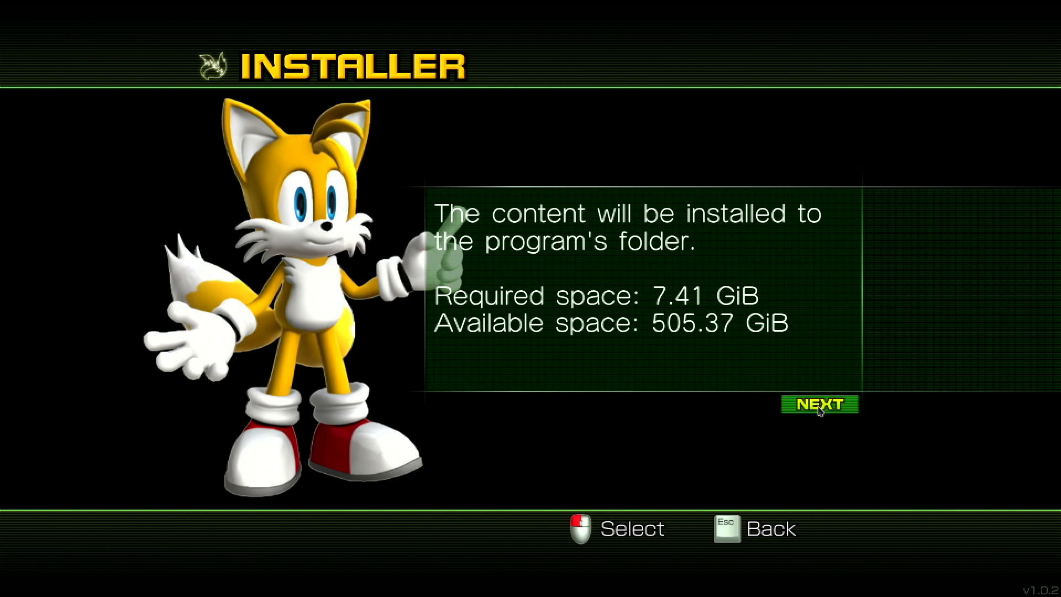
{"action": "left_click", "coordinate": [820, 405]}
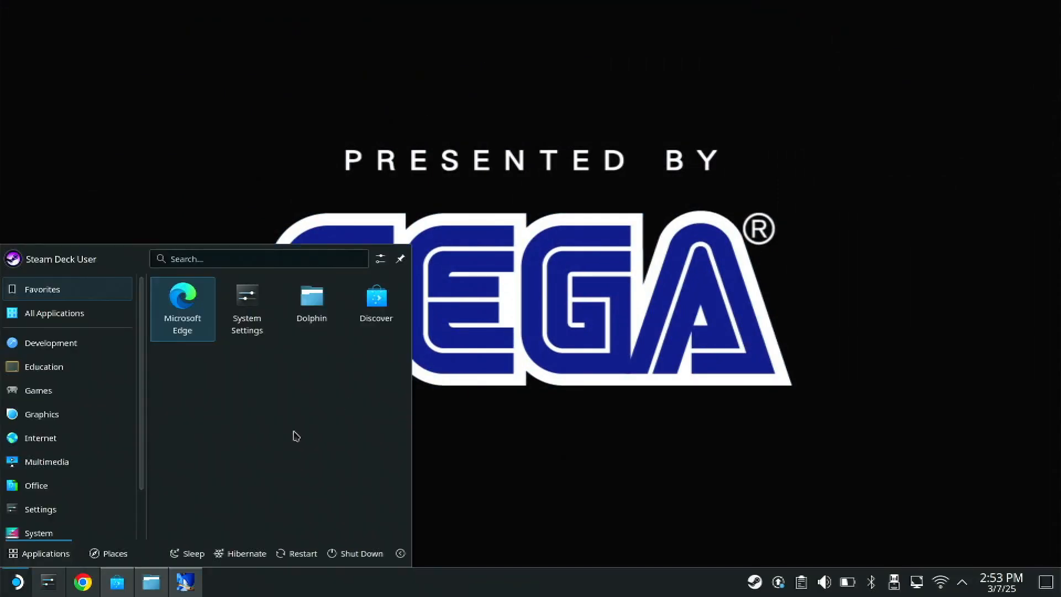
- Search the launcher for 'sonic' and add Unleashed Recompiled to Steam as a non-Steam game
{"action": "right_click", "coordinate": [185, 582]}
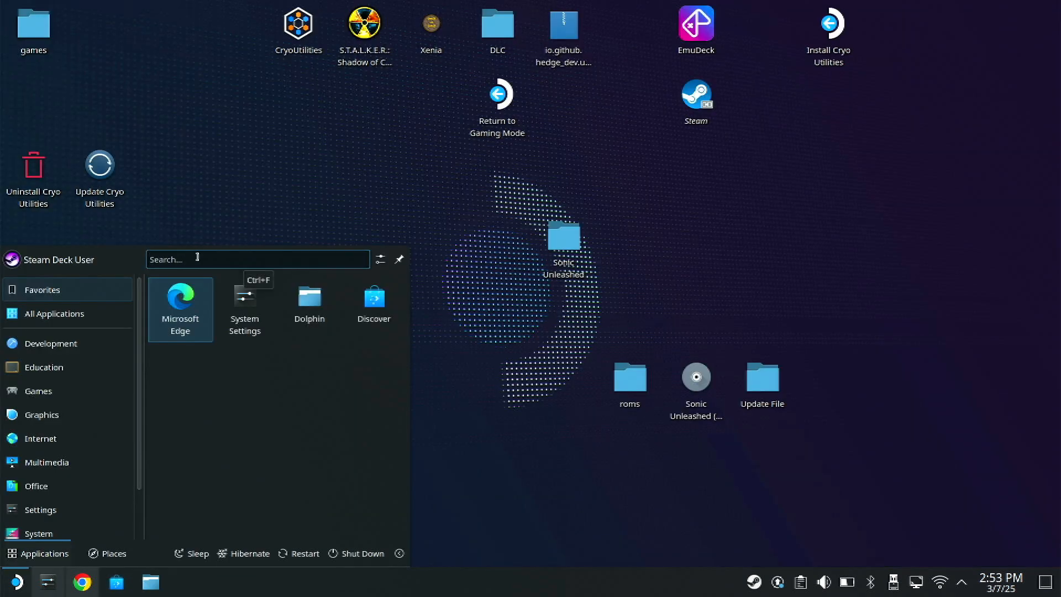
{"action": "type", "text": "sonic"}
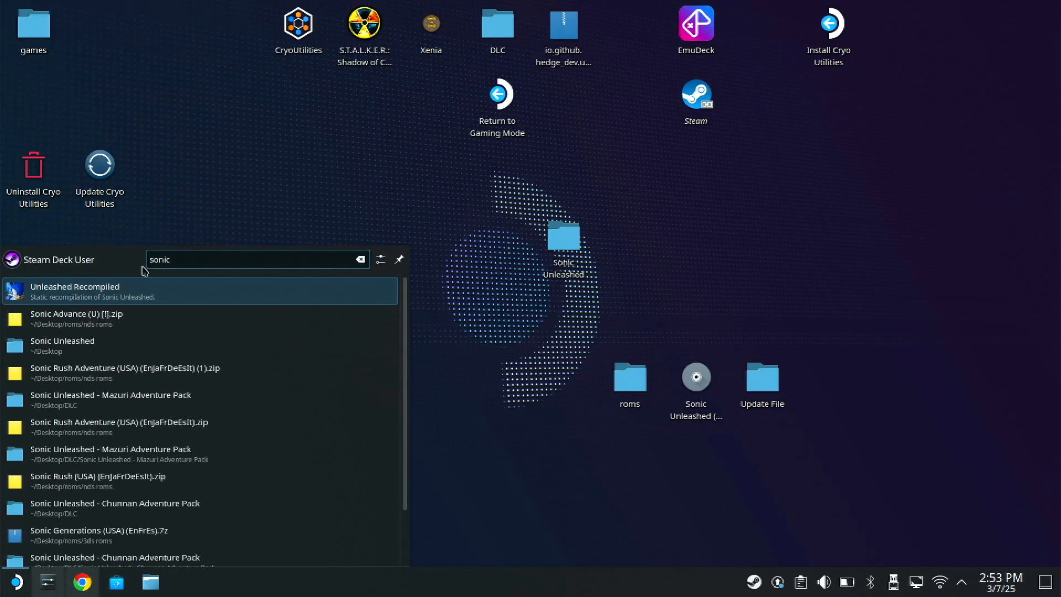
{"action": "right_click", "coordinate": [75, 291]}
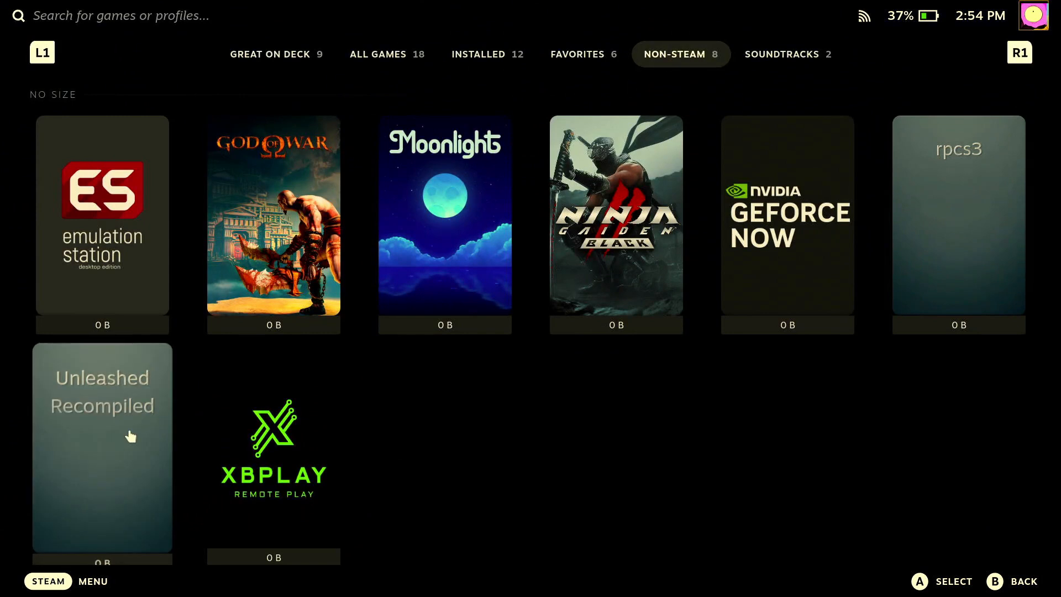
- Open the Unleashed Recompiled tile's options, check the Decky plugins list, then reopen its menu
{"action": "right_click", "coordinate": [102, 441]}
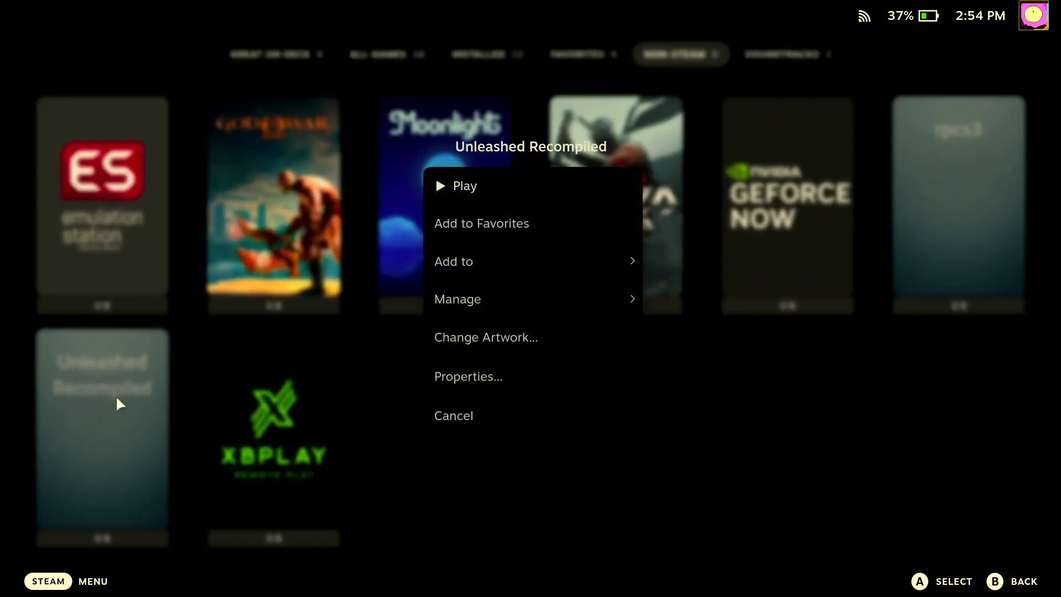
{"action": "mouse_move", "coordinate": [479, 370]}
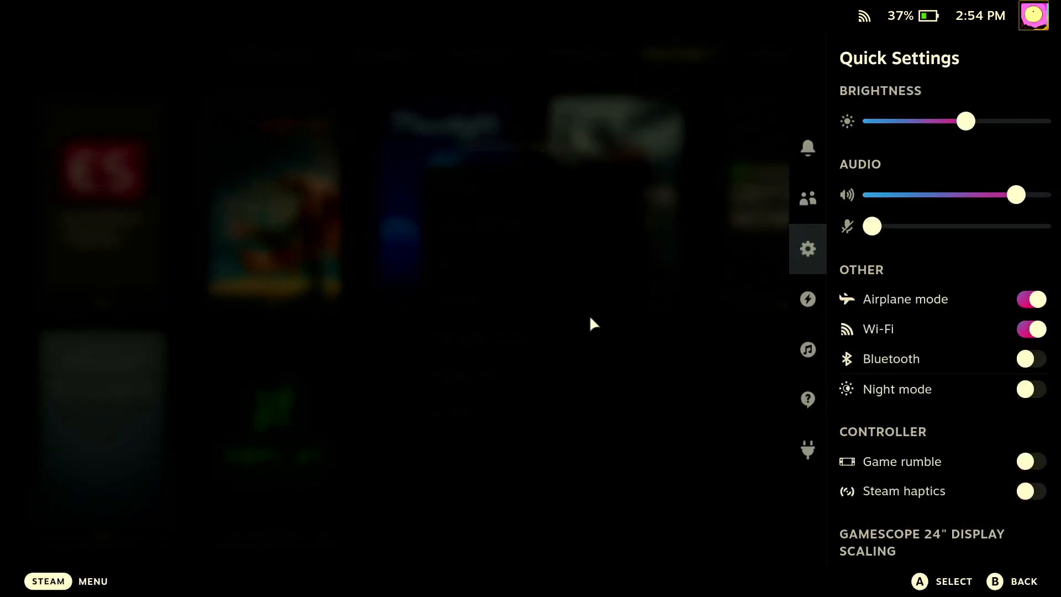
{"action": "left_click", "coordinate": [808, 450]}
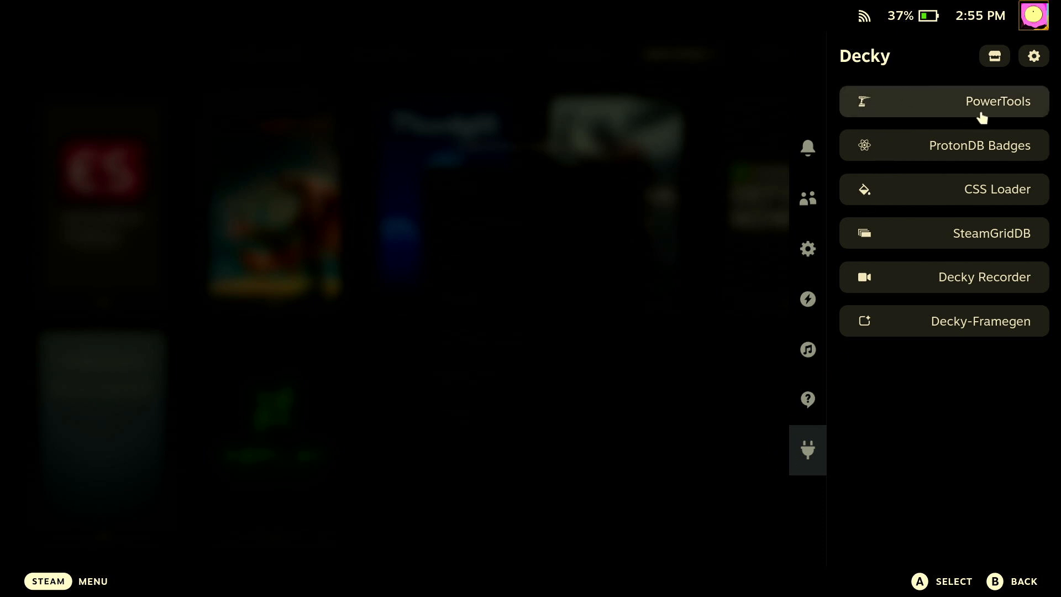
{"action": "mouse_move", "coordinate": [883, 206]}
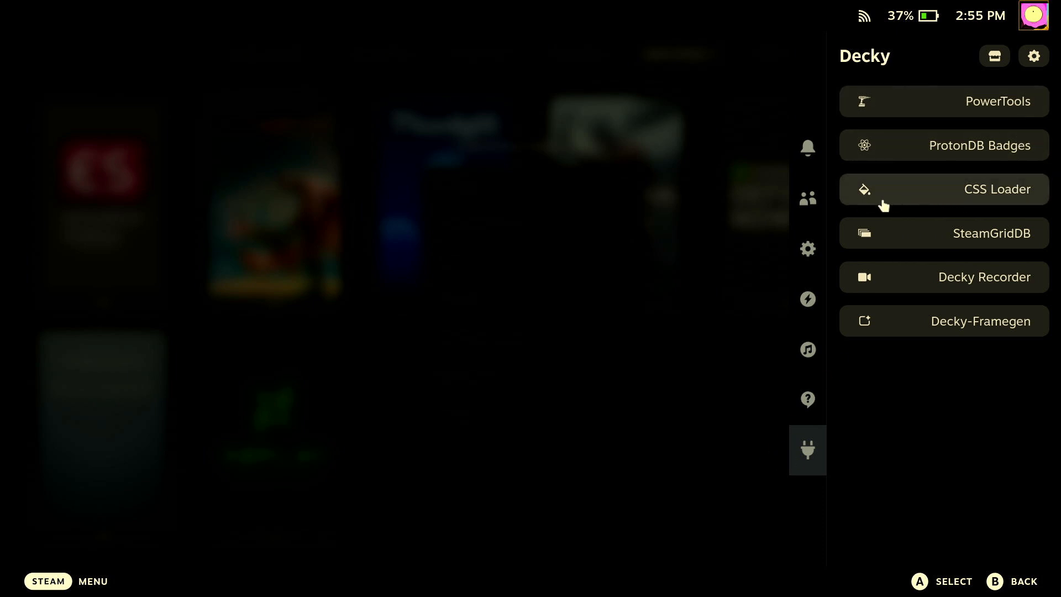
{"action": "mouse_move", "coordinate": [933, 199]}
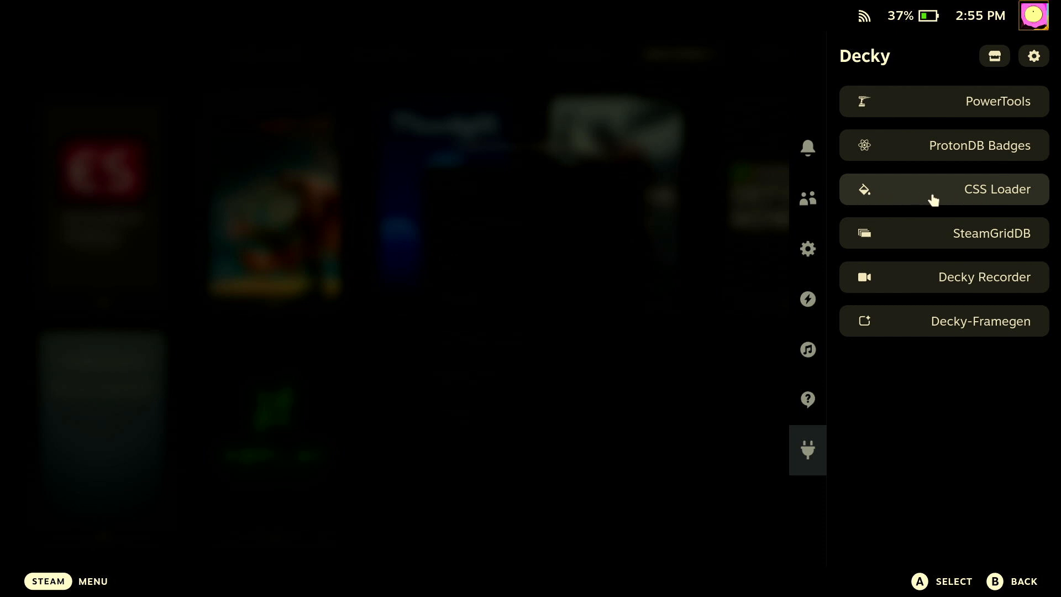
{"action": "mouse_move", "coordinate": [951, 201]}
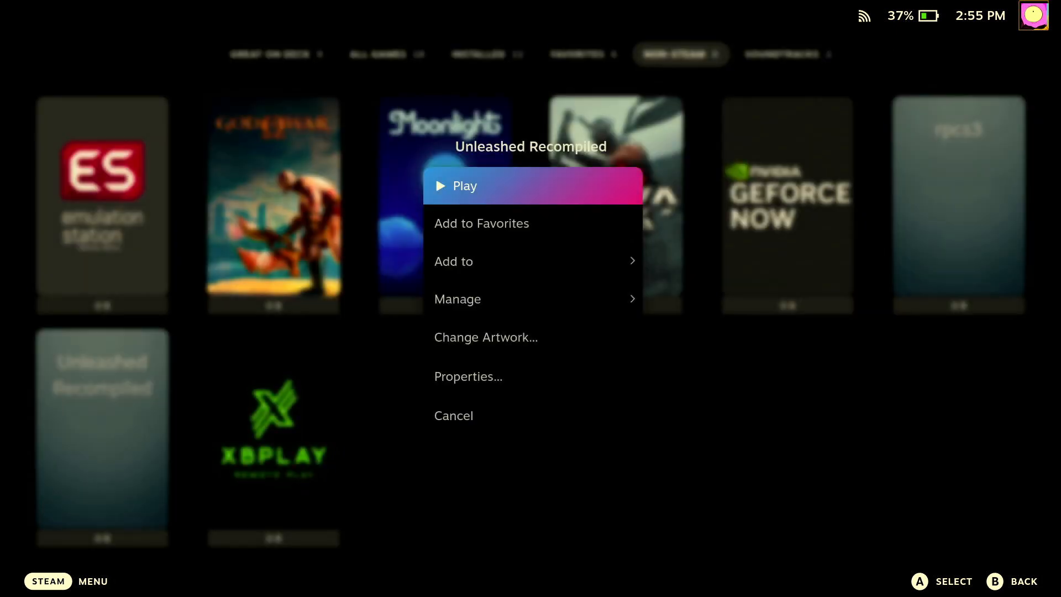
{"action": "mouse_move", "coordinate": [478, 346]}
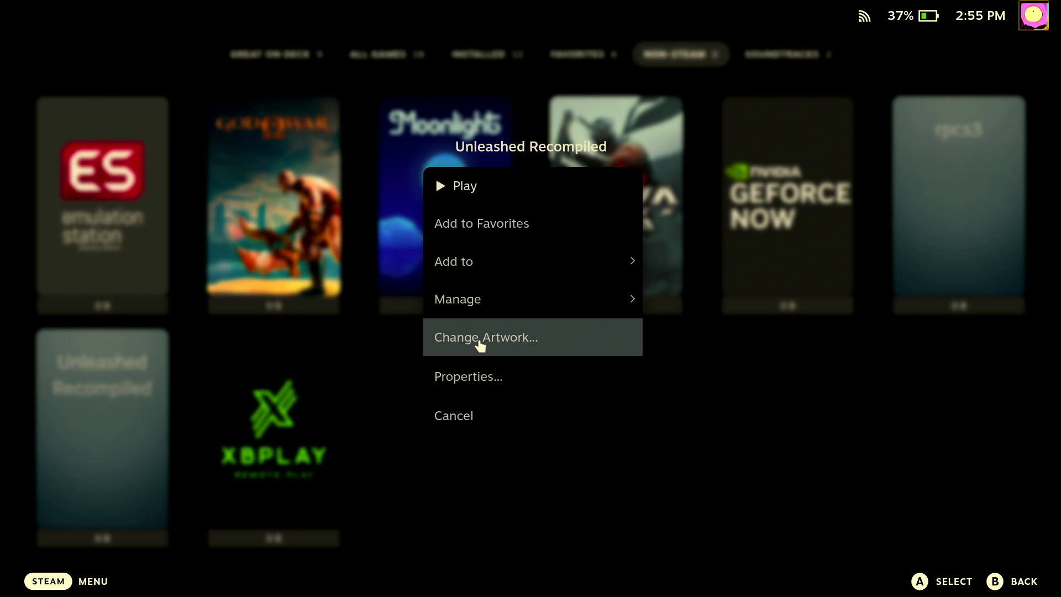
{"action": "left_click", "coordinate": [485, 337]}
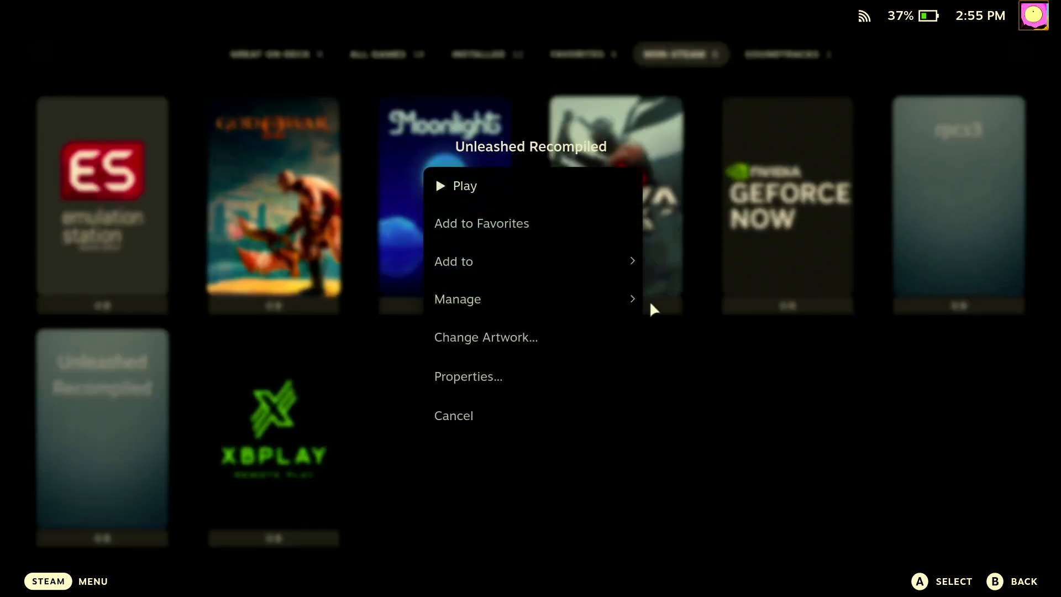
- Rename the Unleashed Recompiled shortcut to 'Sonic Unleashed' in its Properties
{"action": "left_click", "coordinate": [468, 376]}
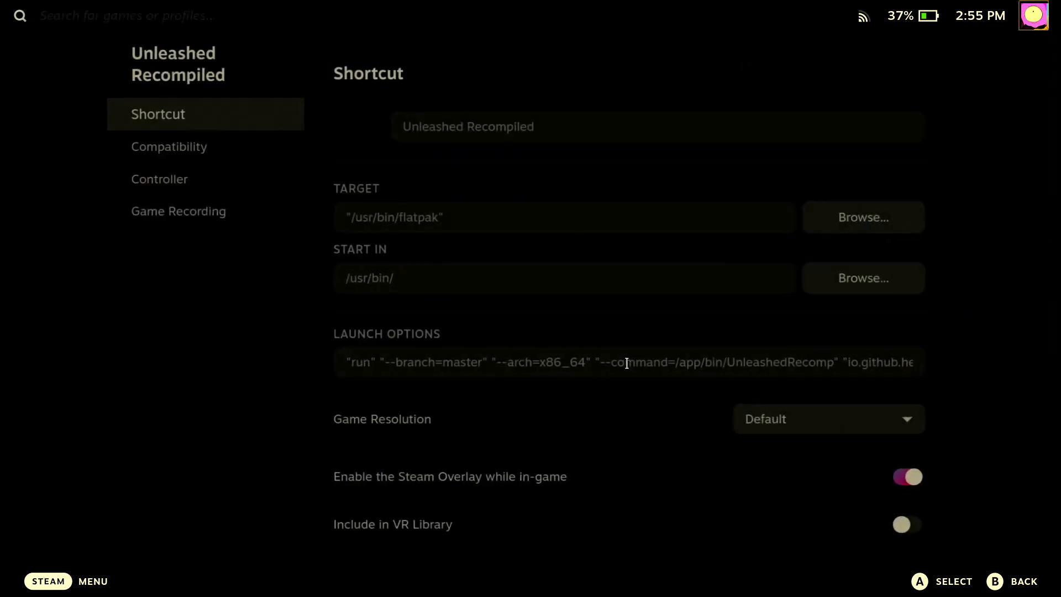
{"action": "left_click", "coordinate": [568, 124]}
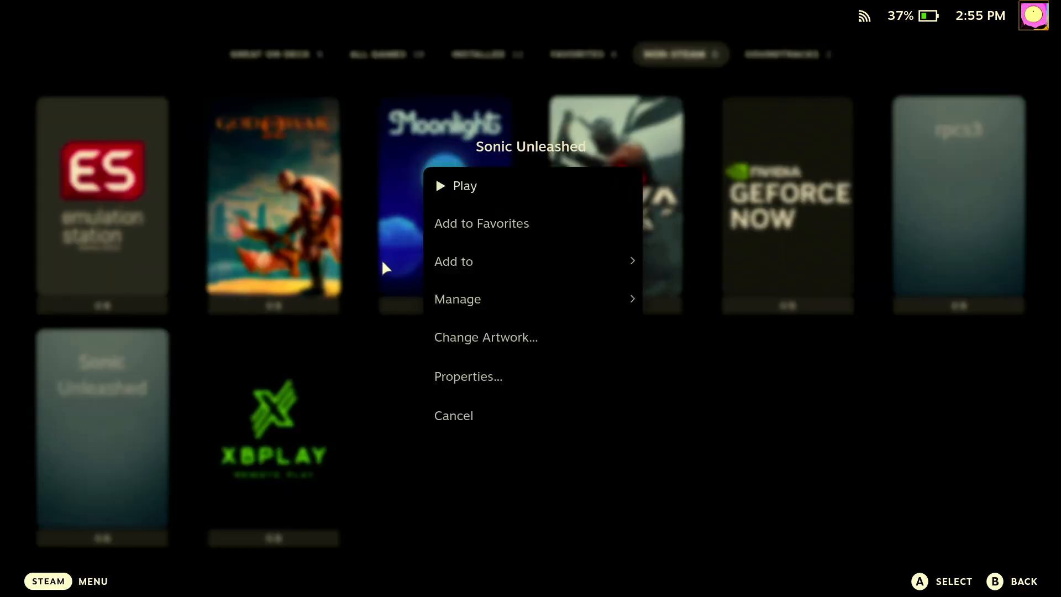
{"action": "left_click", "coordinate": [486, 337]}
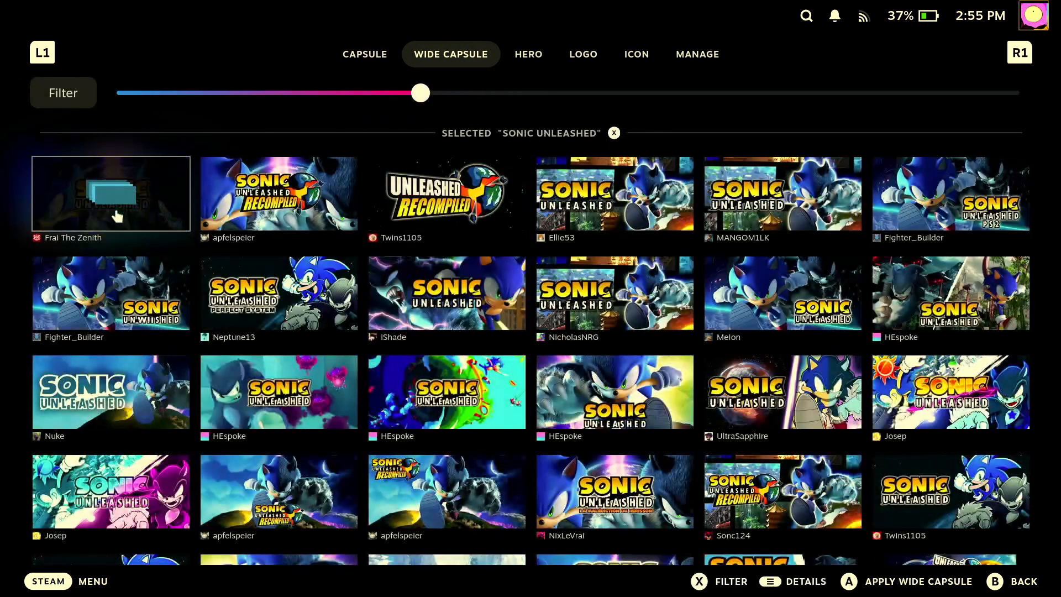
- Apply the first wide capsule image and a Sonic Unleashed logo
{"action": "left_click", "coordinate": [528, 55]}
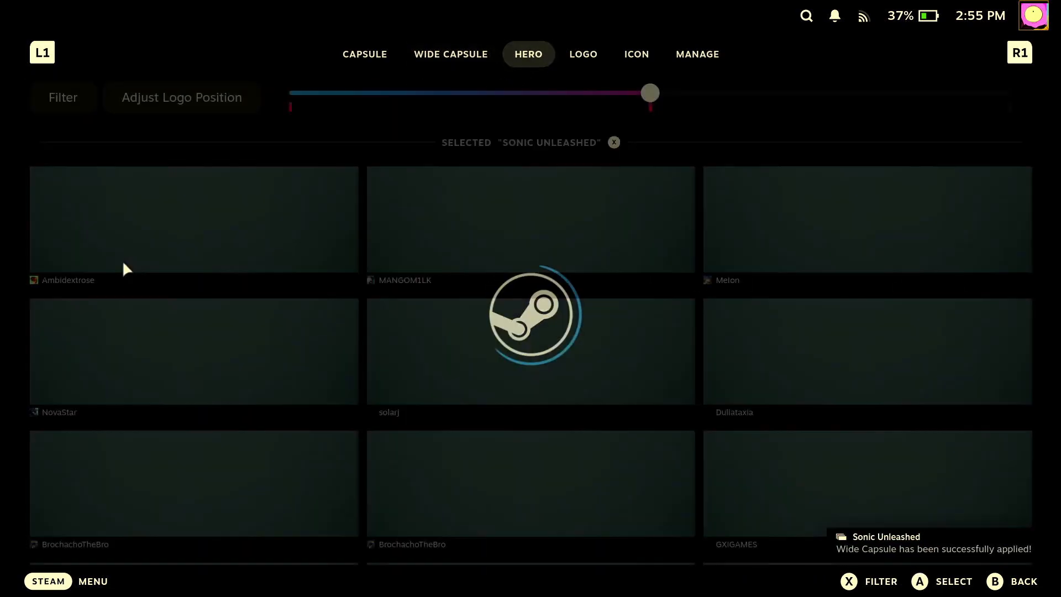
{"action": "left_click", "coordinate": [583, 54]}
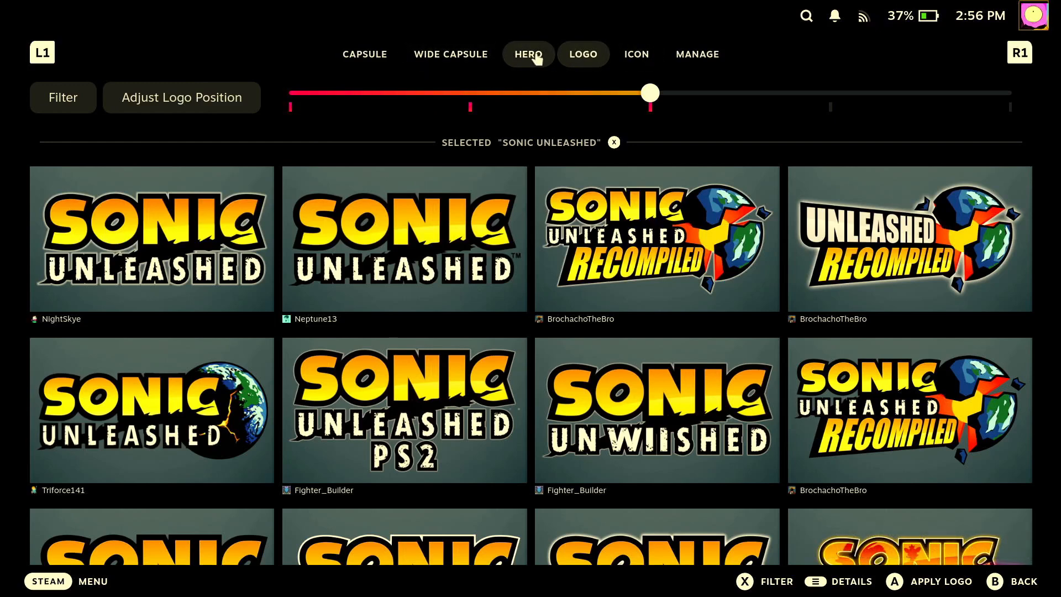
{"action": "left_click", "coordinate": [636, 54]}
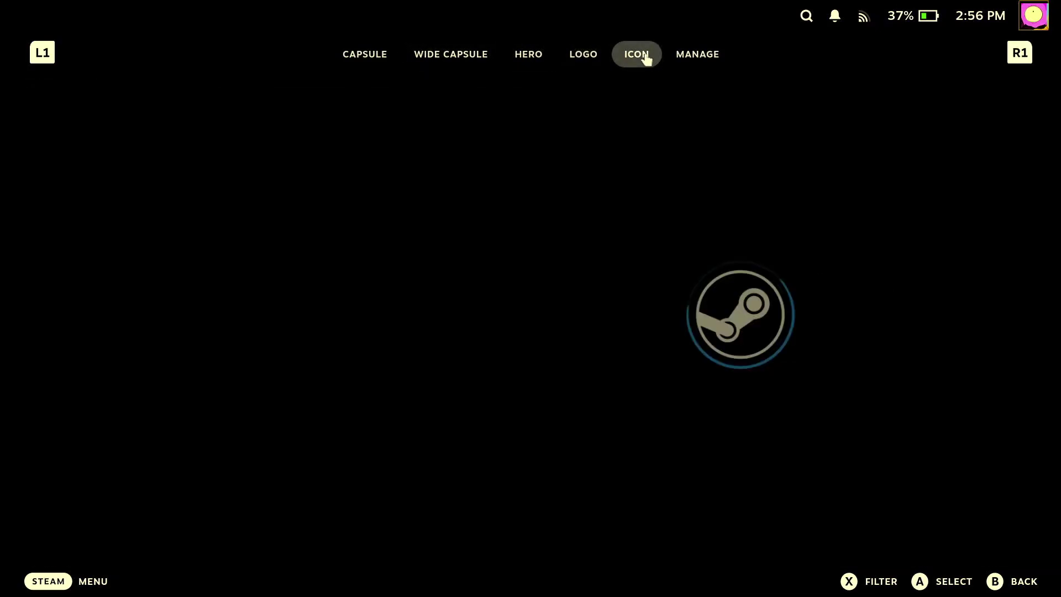
{"action": "left_click", "coordinate": [636, 54]}
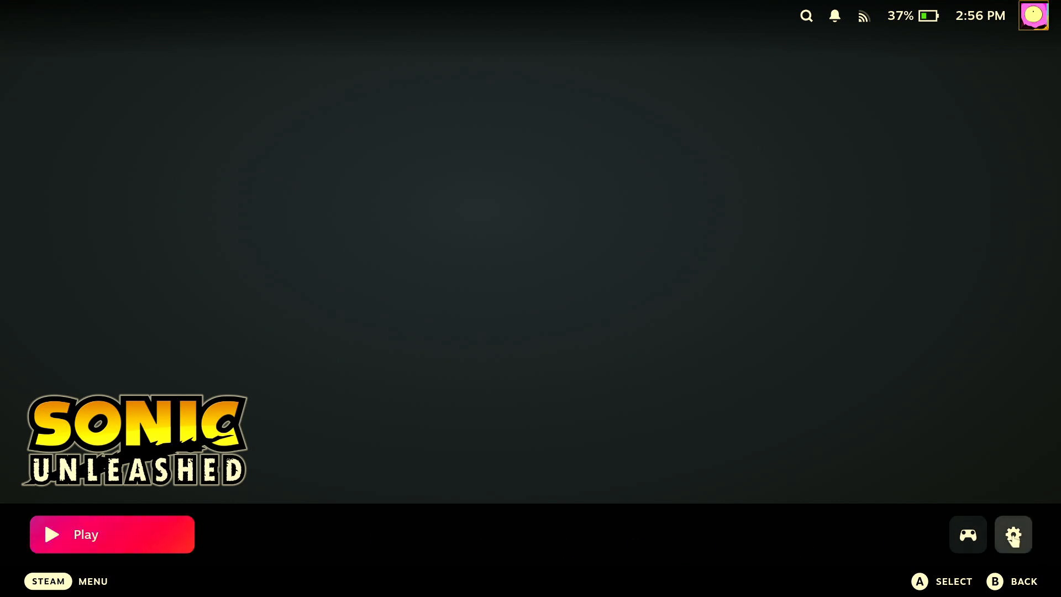
- Apply a Sonic/Werehog hero background image for the game page
{"action": "left_click", "coordinate": [1013, 535]}
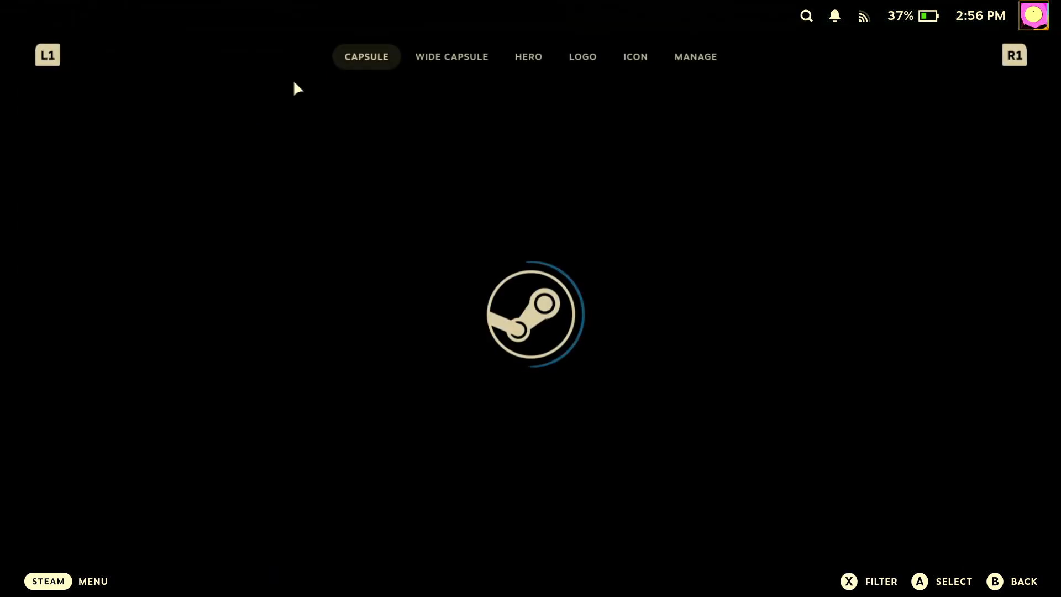
{"action": "left_click", "coordinate": [583, 55]}
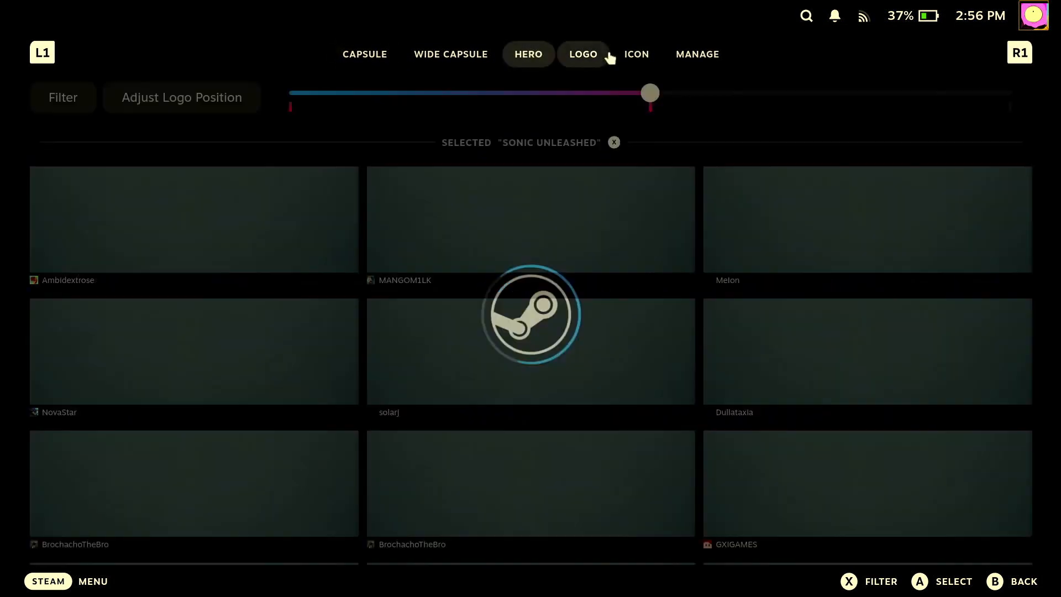
{"action": "left_click", "coordinate": [528, 55]}
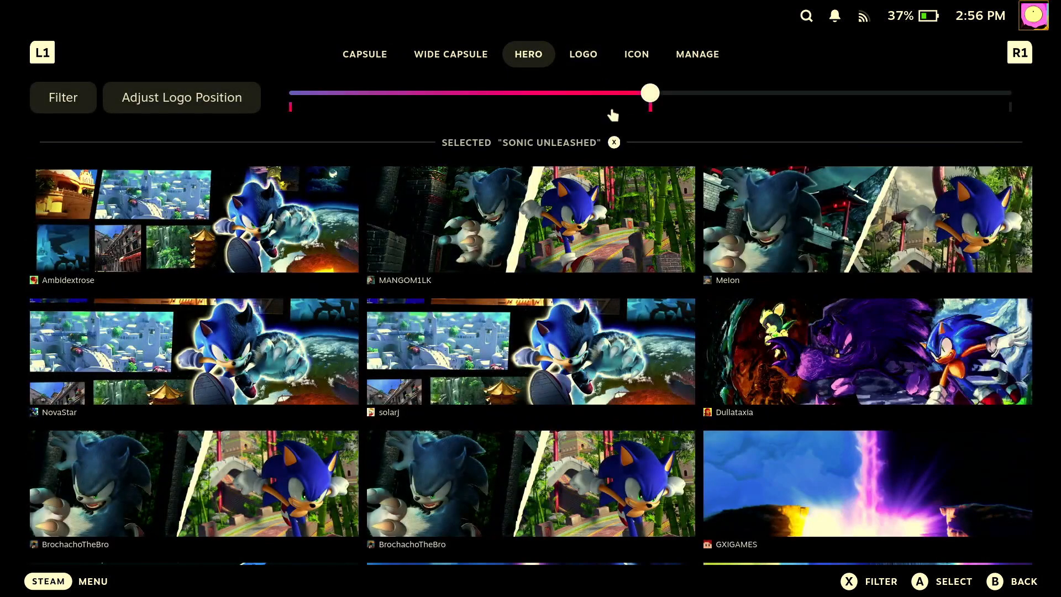
{"action": "scroll", "scroll_direction": "down", "scroll_amount": 3}
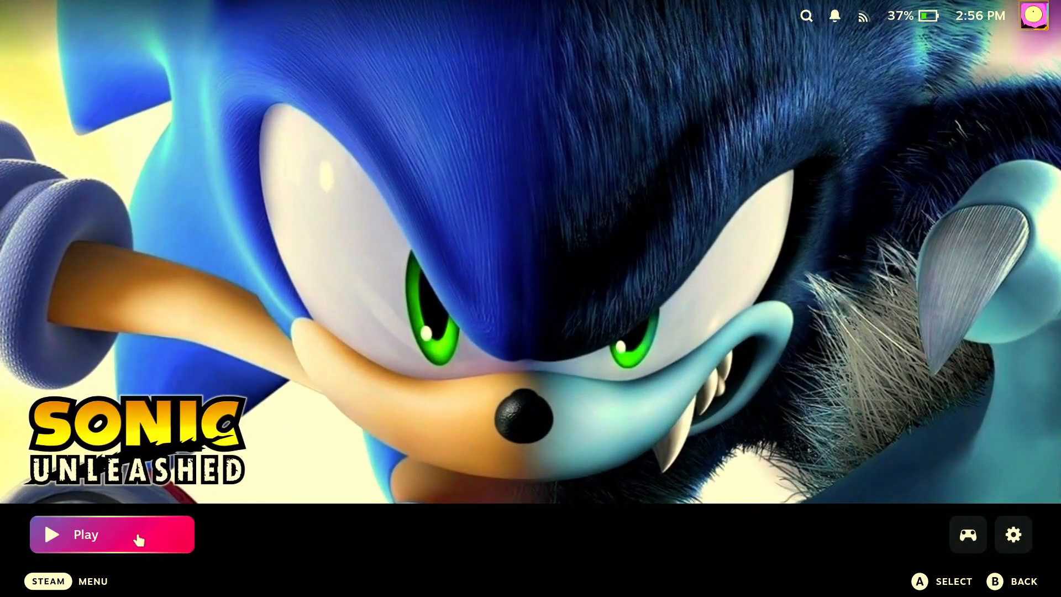
- Launch Sonic Unleashed from Steam, pass the title screen and menu, and control Sonic in a stage
{"action": "left_click", "coordinate": [85, 534]}
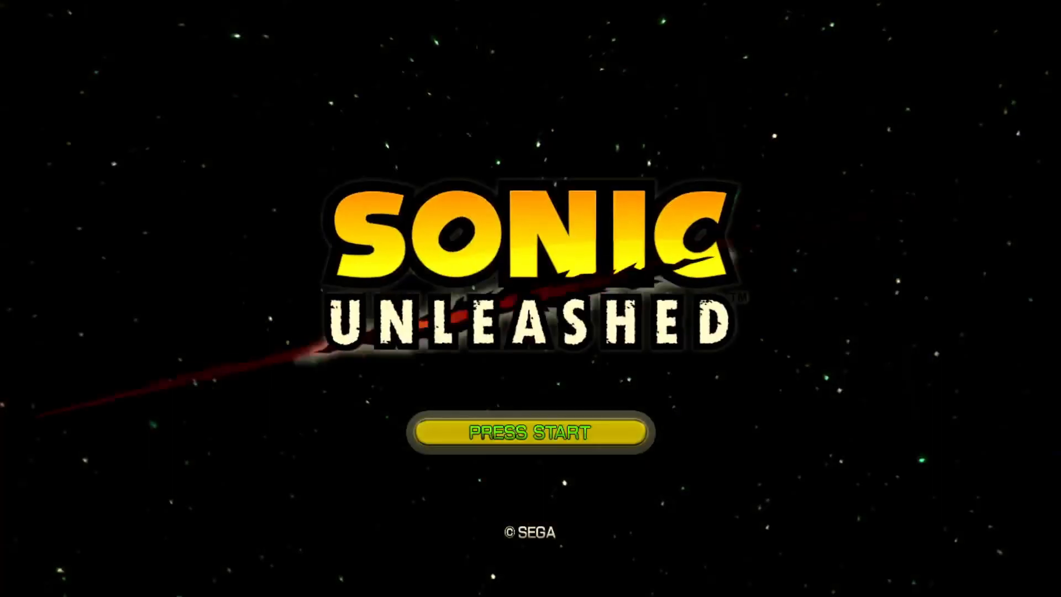
{"action": "key", "text": "enter"}
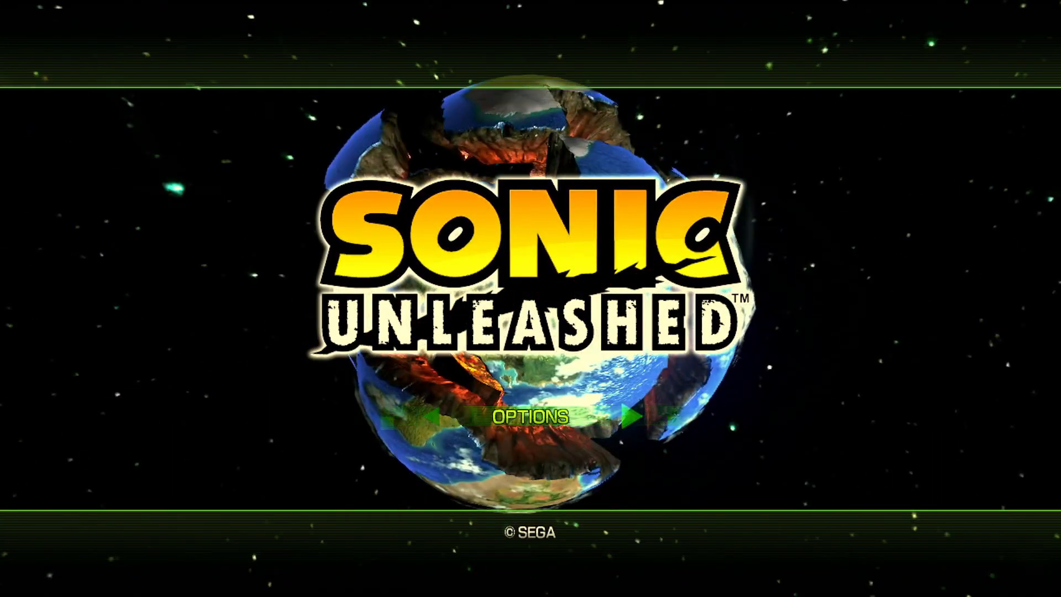
{"action": "left_click", "coordinate": [527, 416]}
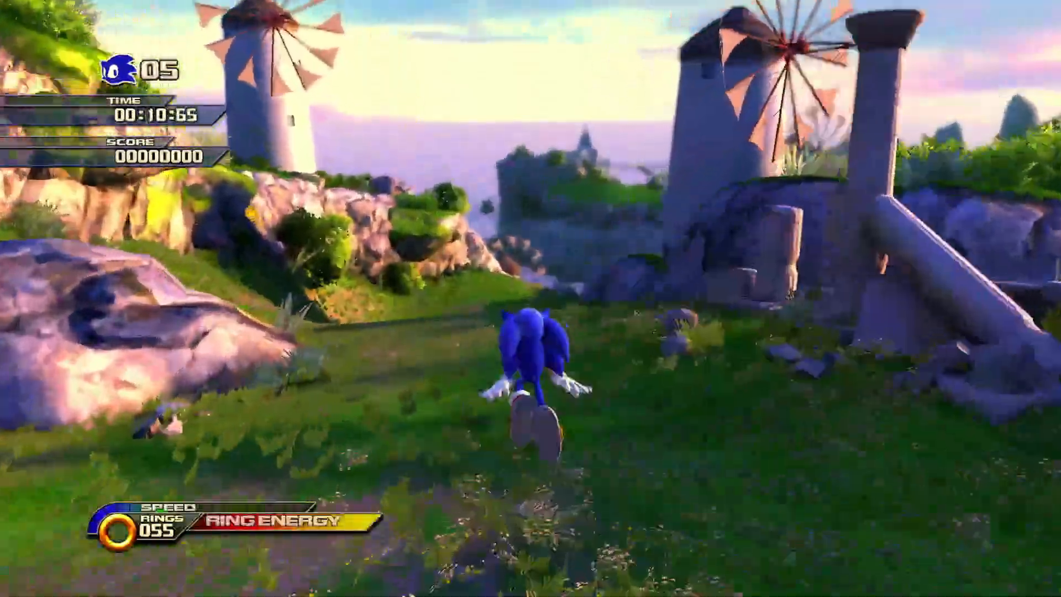
{"action": "key", "text": "w"}
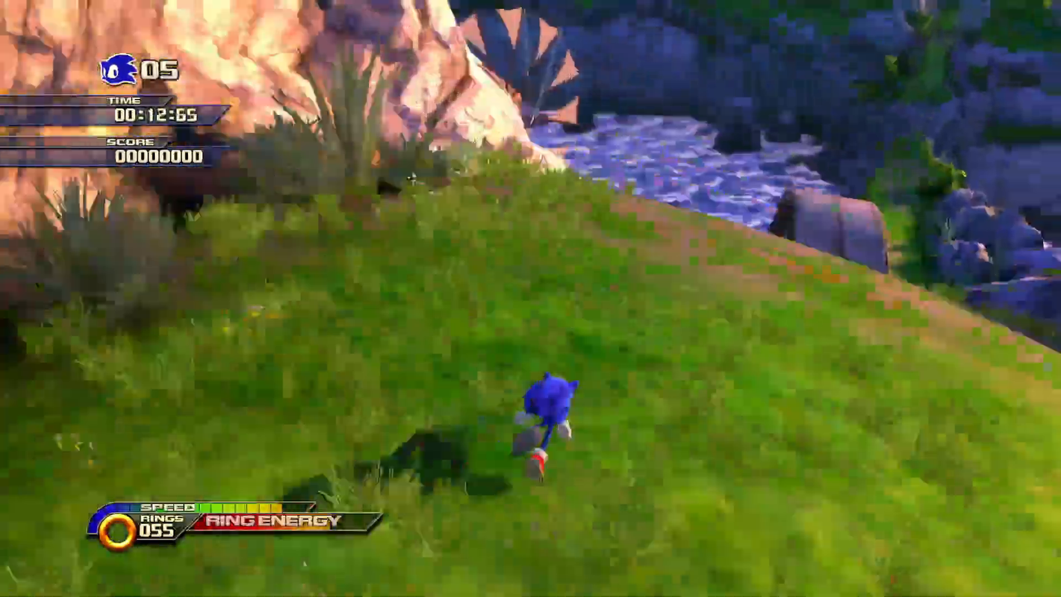